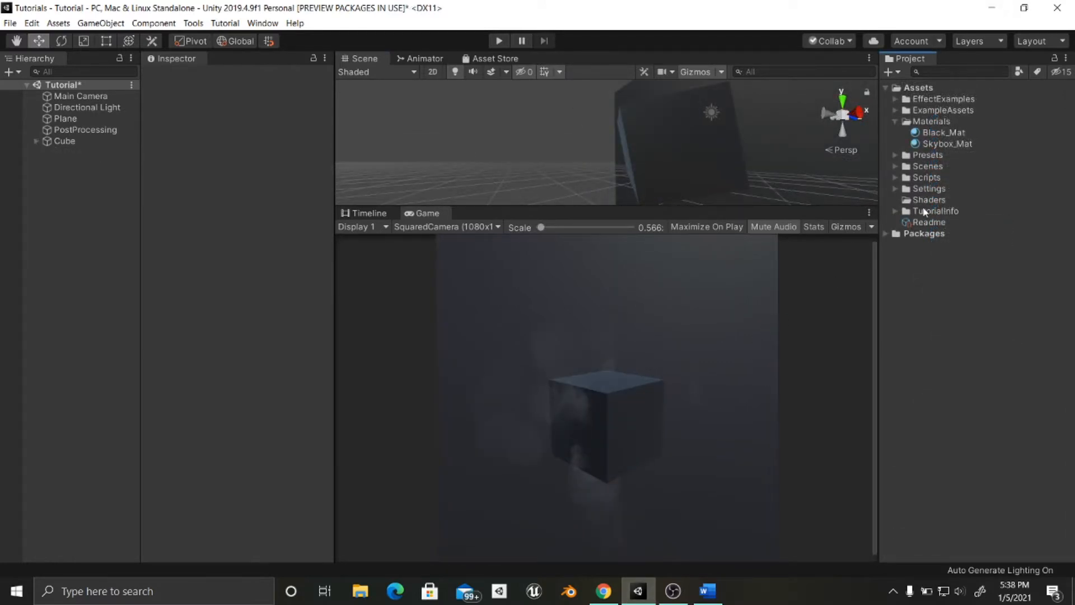
Create a PBR Graph asset in the Shaders folder and name it IceShader
right_click(929, 199)
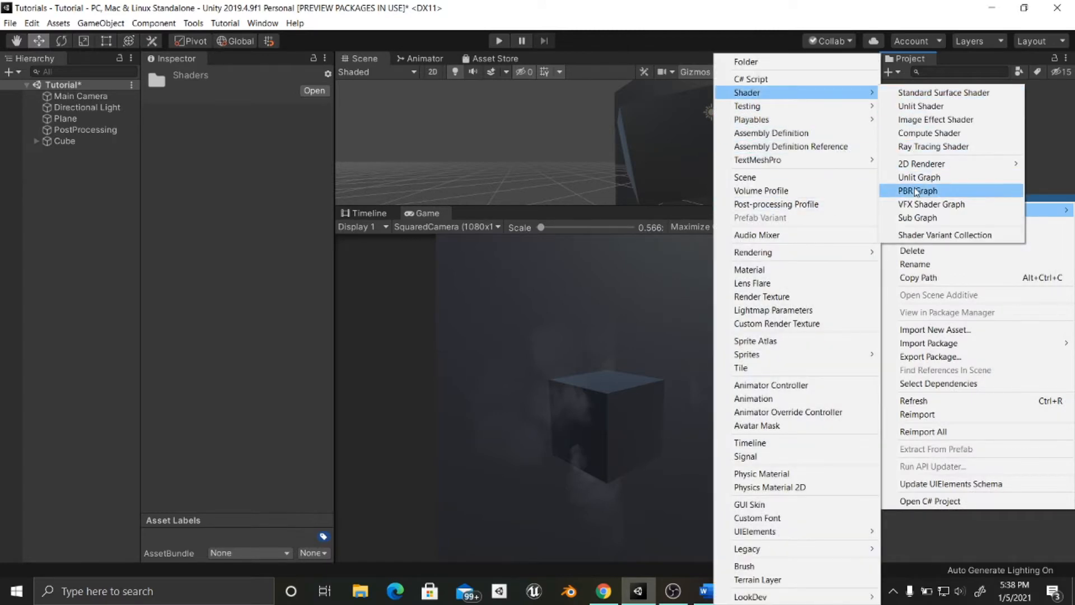
click(917, 190)
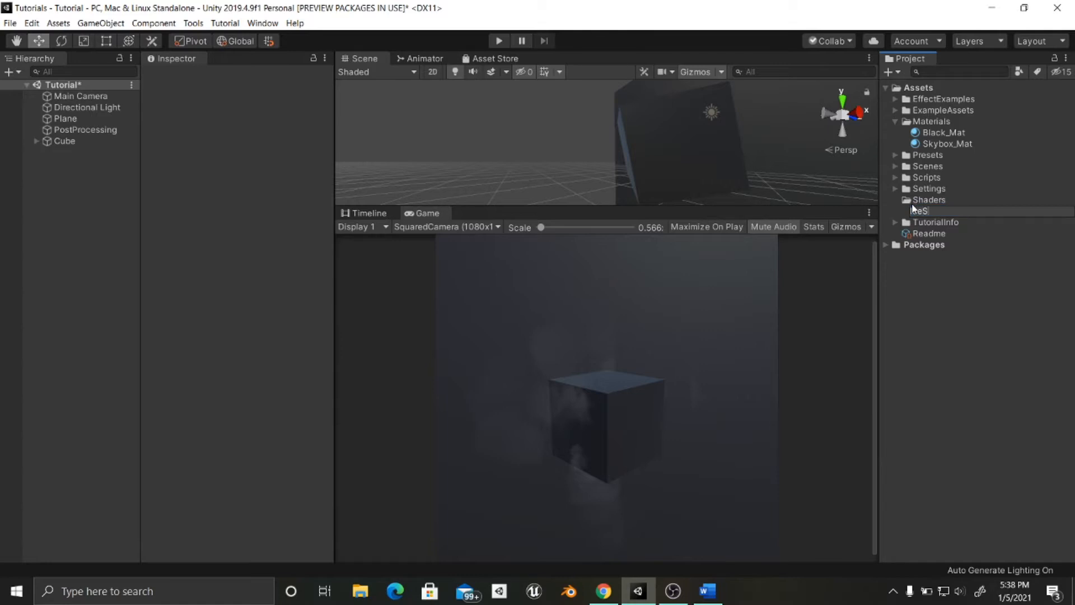
click(946, 211)
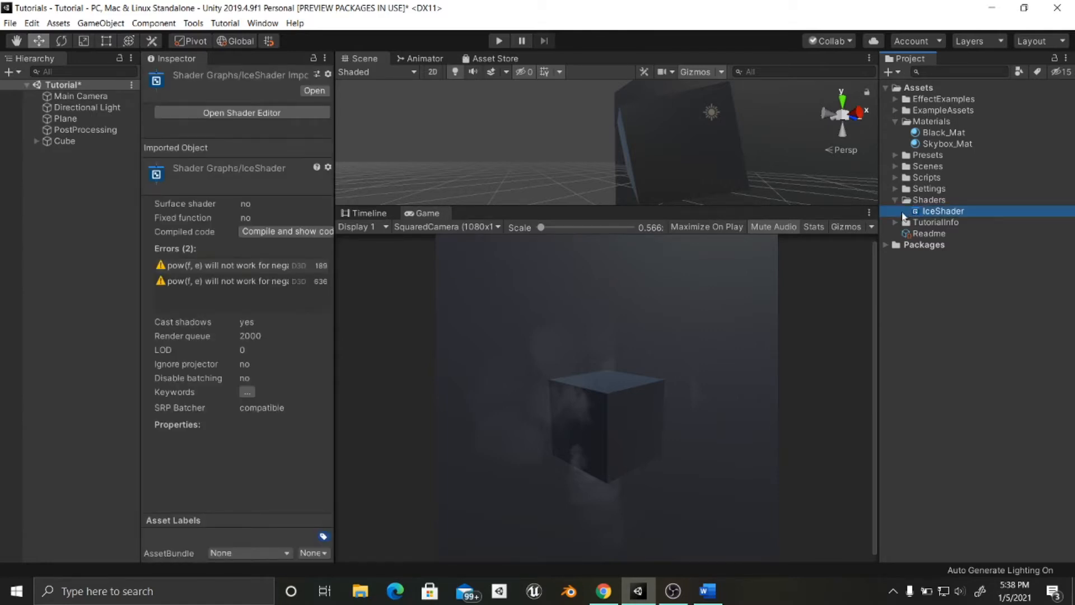
Open IceShader in Shader Graph, maximize the editor, and nudge the PBR Master node right
double_click(938, 211)
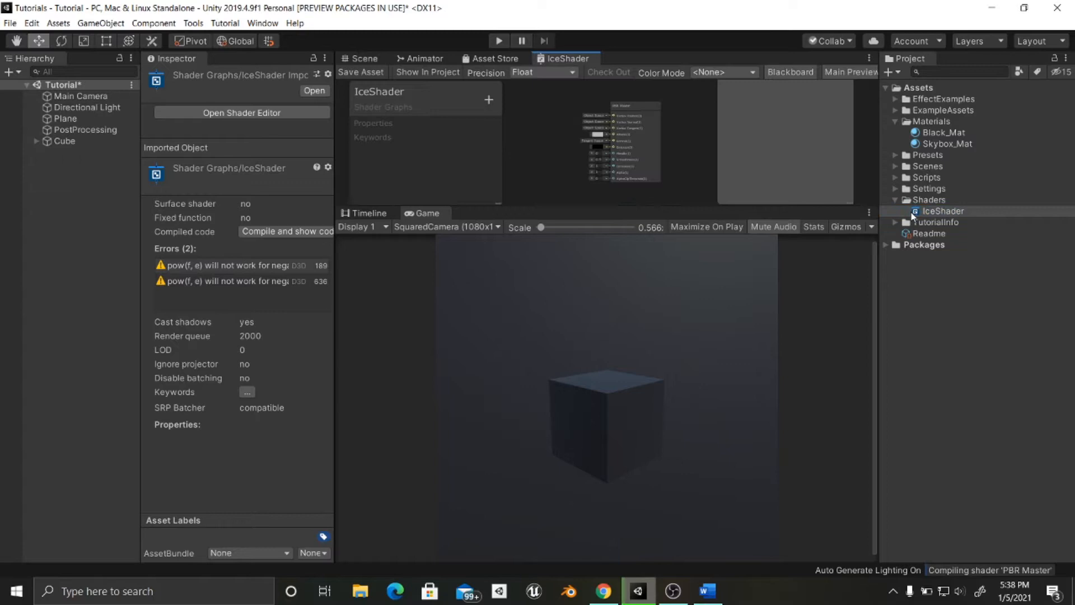
right_click(566, 58)
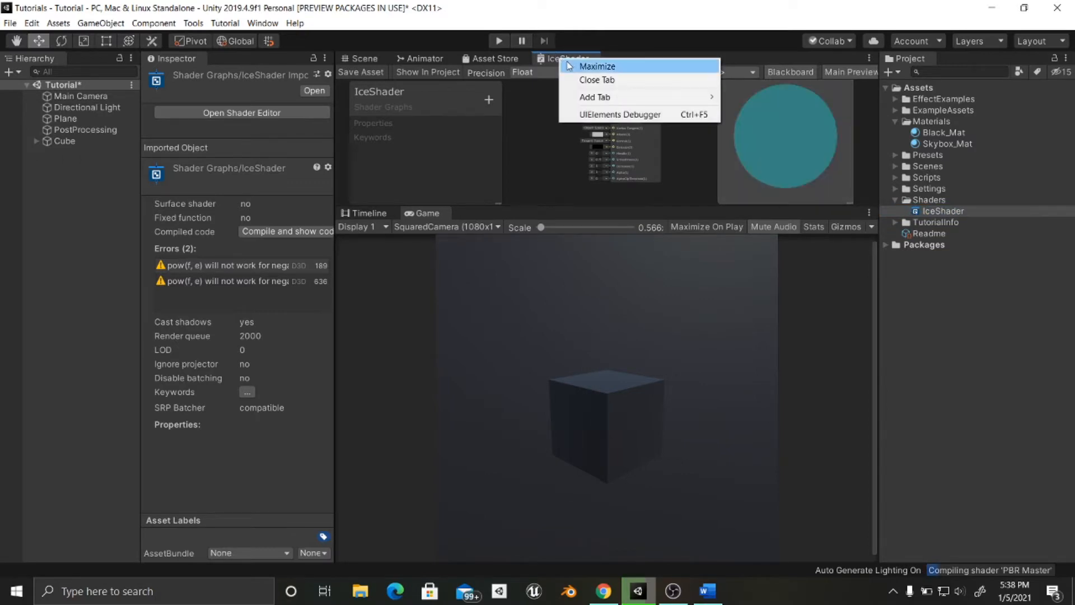
click(598, 66)
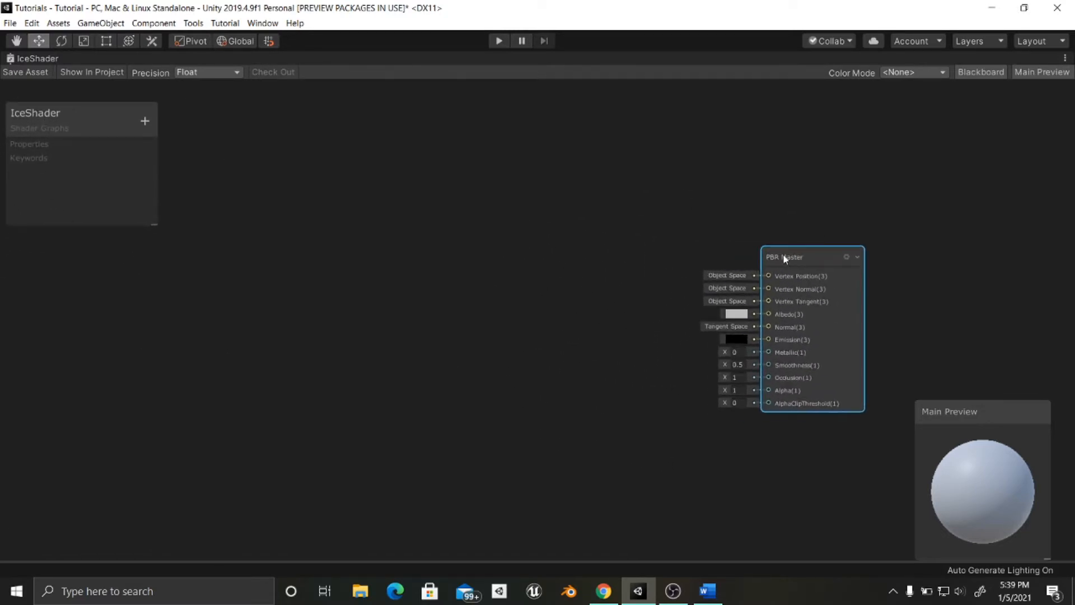
drag(784, 257, 866, 269)
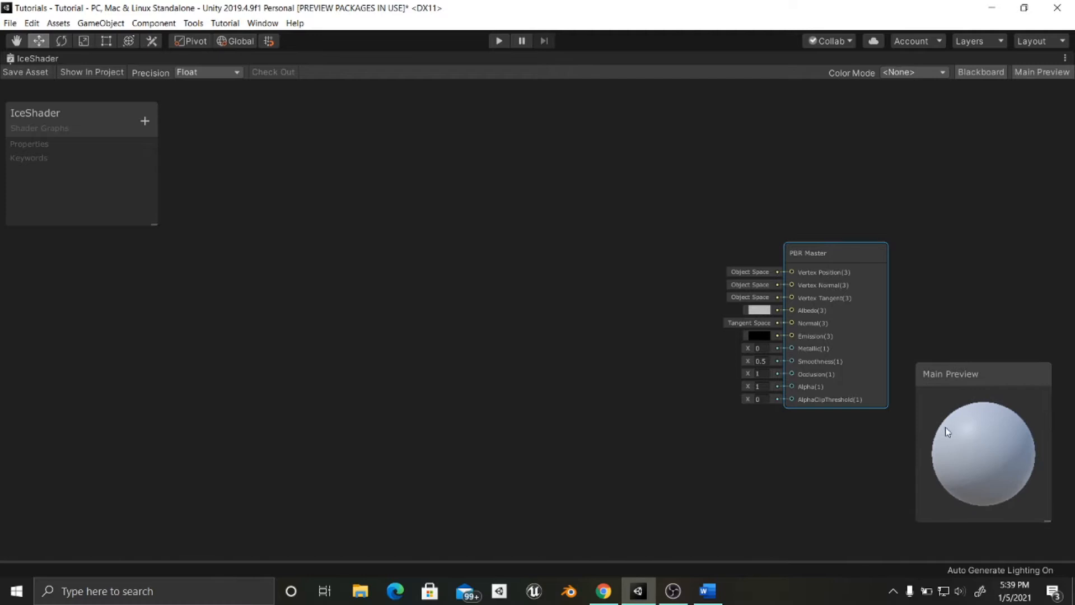
Bring up the preview mesh choices for the IceShader Main Preview
right_click(974, 442)
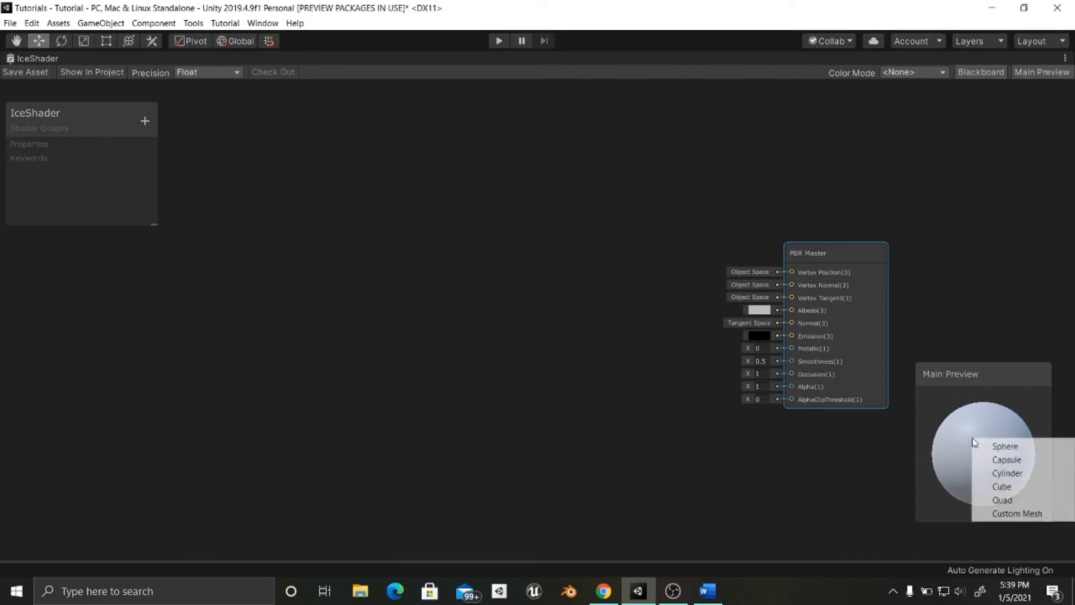
mouse_move(1002, 460)
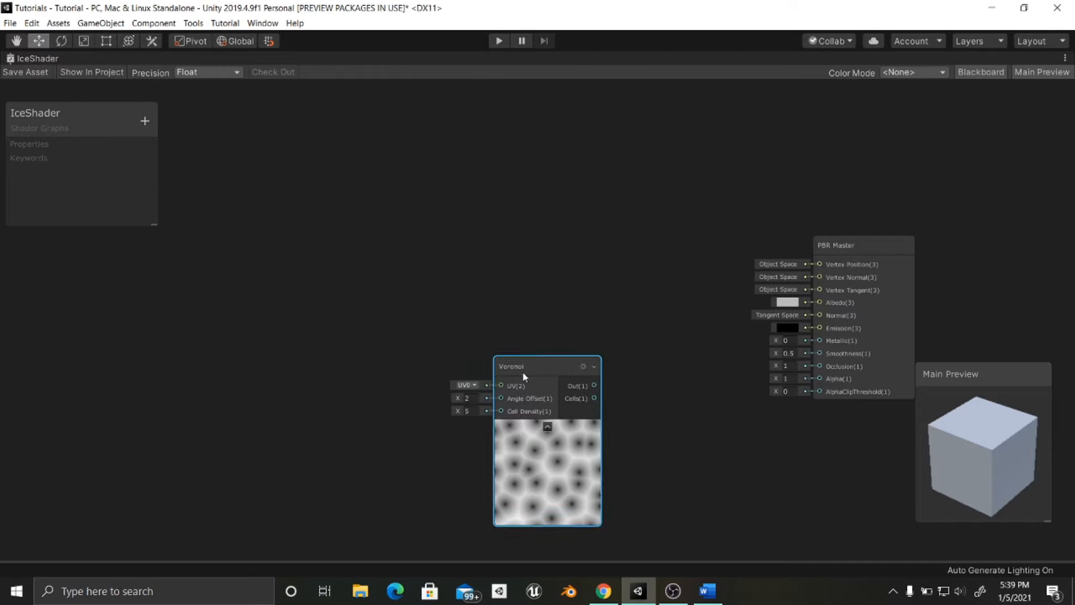
Drag the Voronoi node up and to the left in the graph
drag(523, 365, 375, 190)
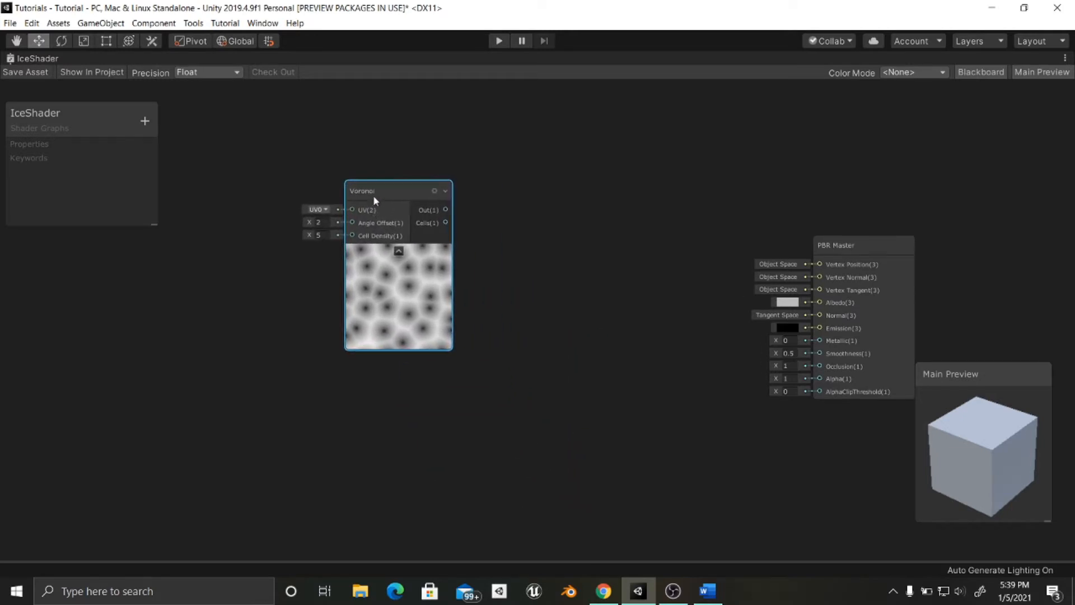
mouse_move(412, 307)
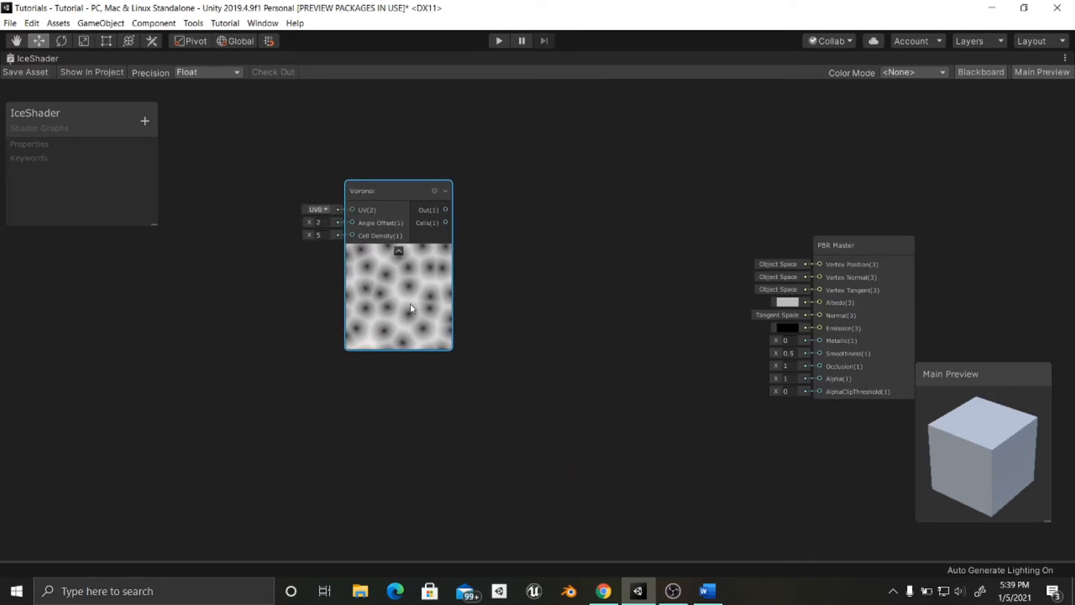
mouse_move(432, 291)
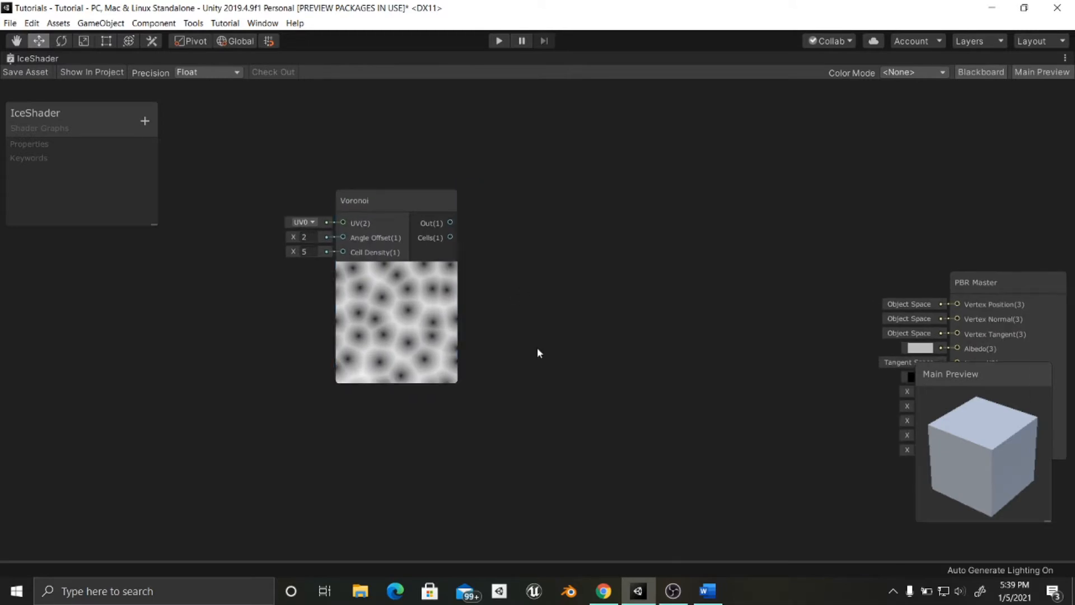
Add a Fresnel Effect node beneath the Voronoi node
text(fres)
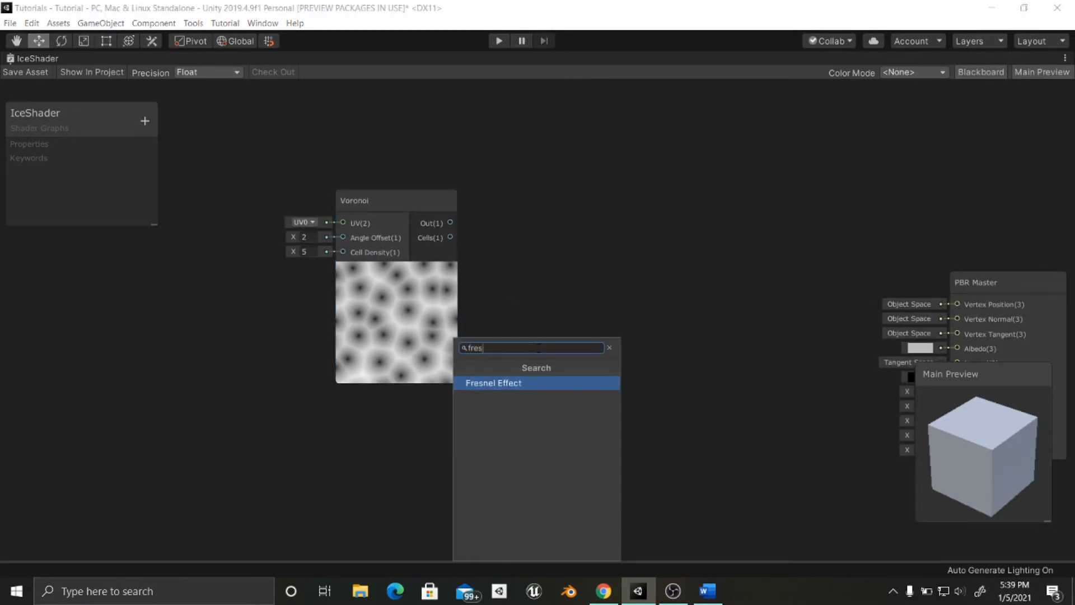
click(493, 383)
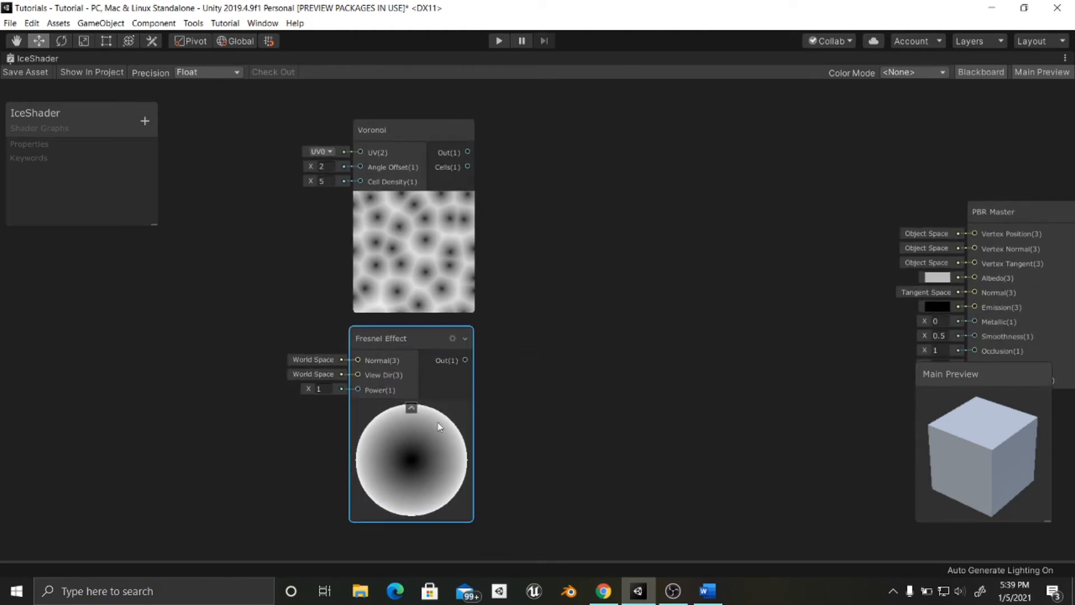
mouse_move(428, 461)
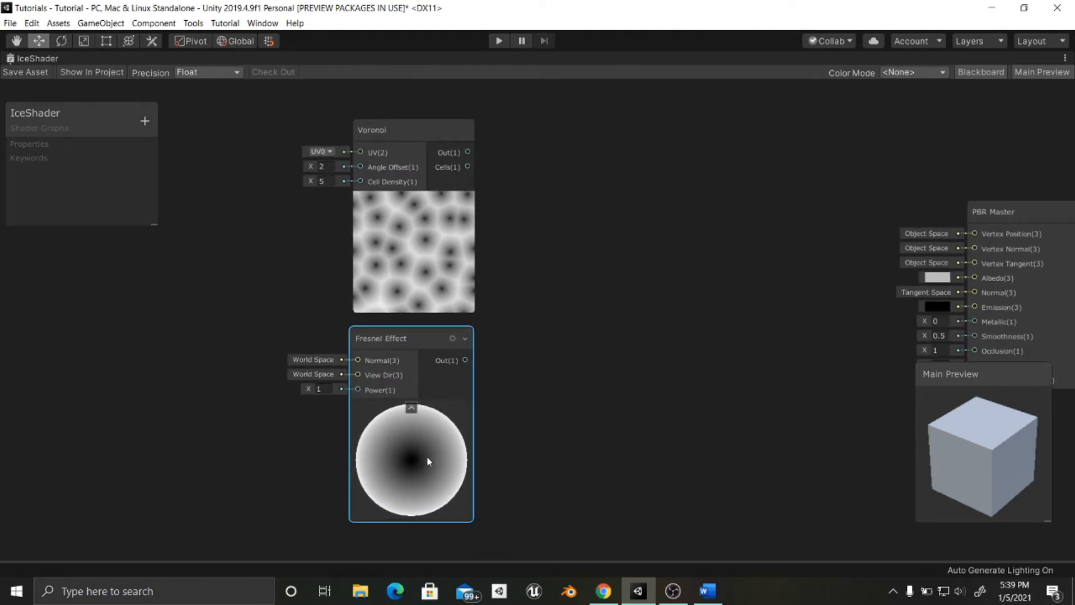
mouse_move(426, 466)
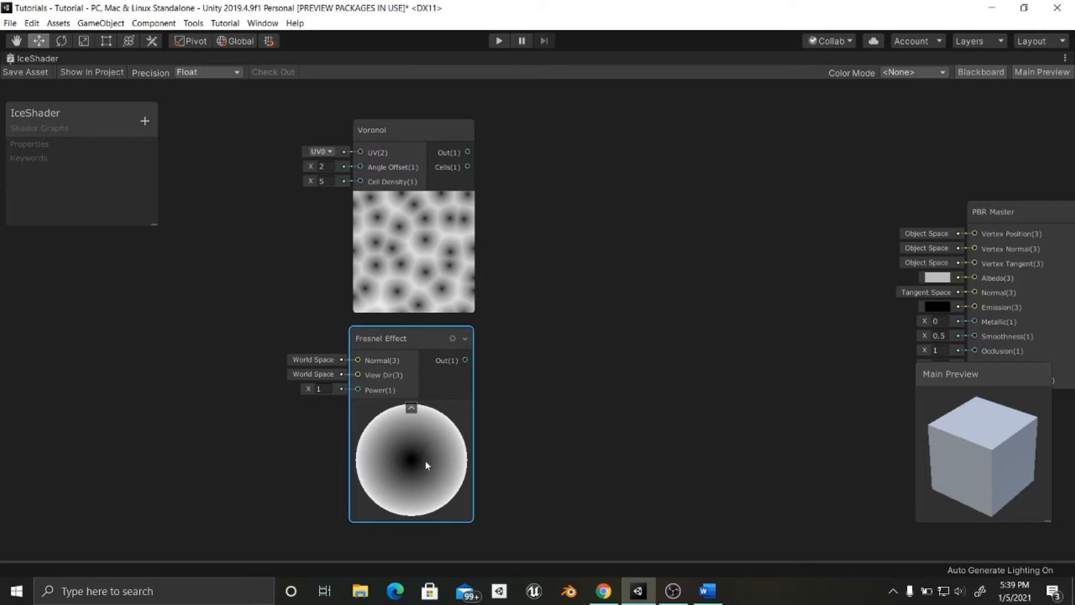
mouse_move(436, 463)
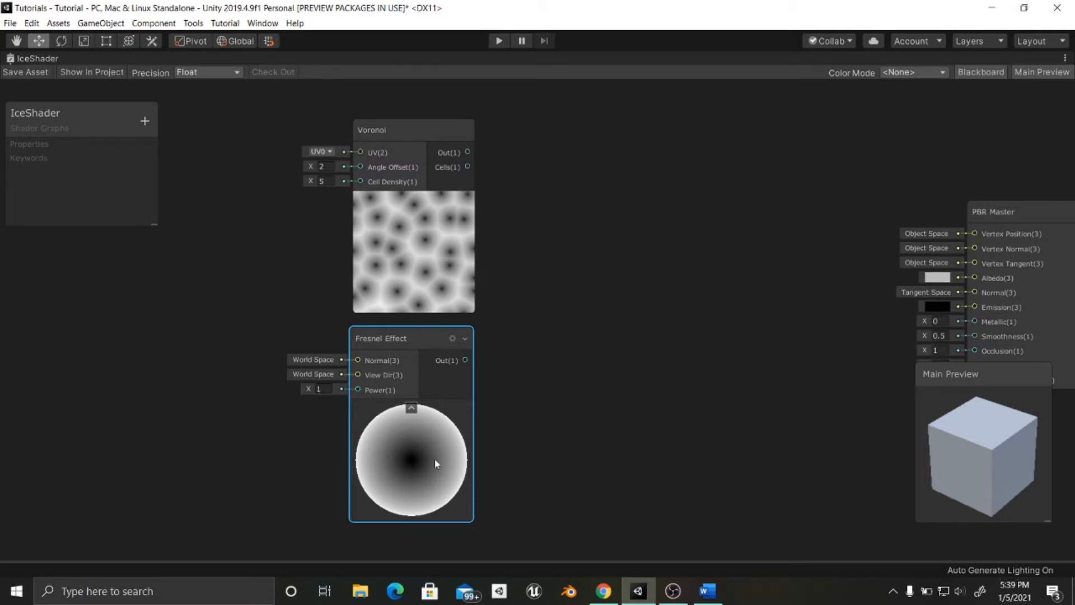
mouse_move(435, 360)
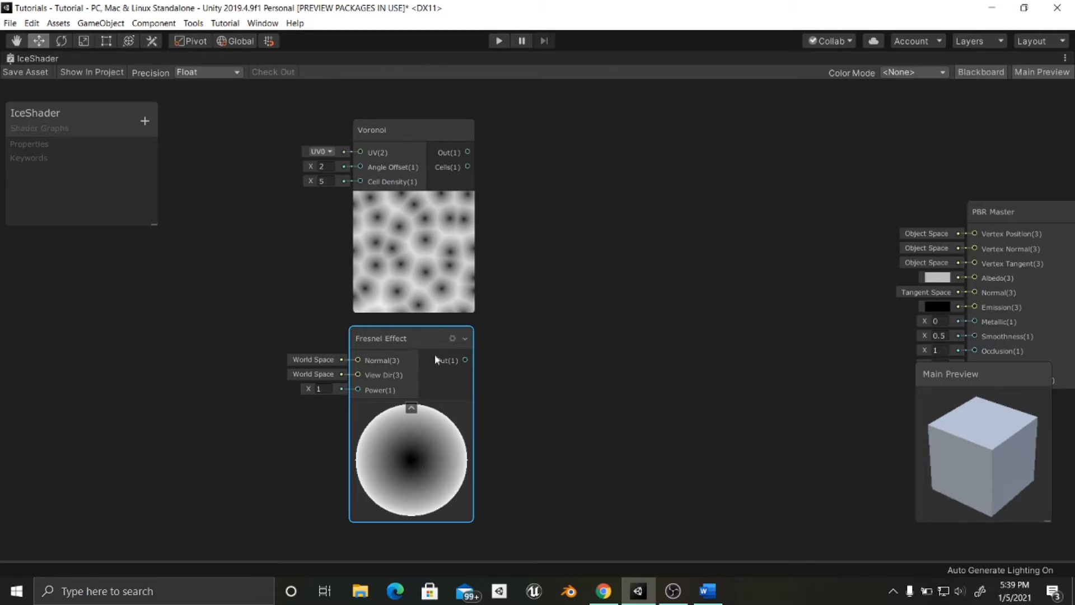
mouse_move(418, 463)
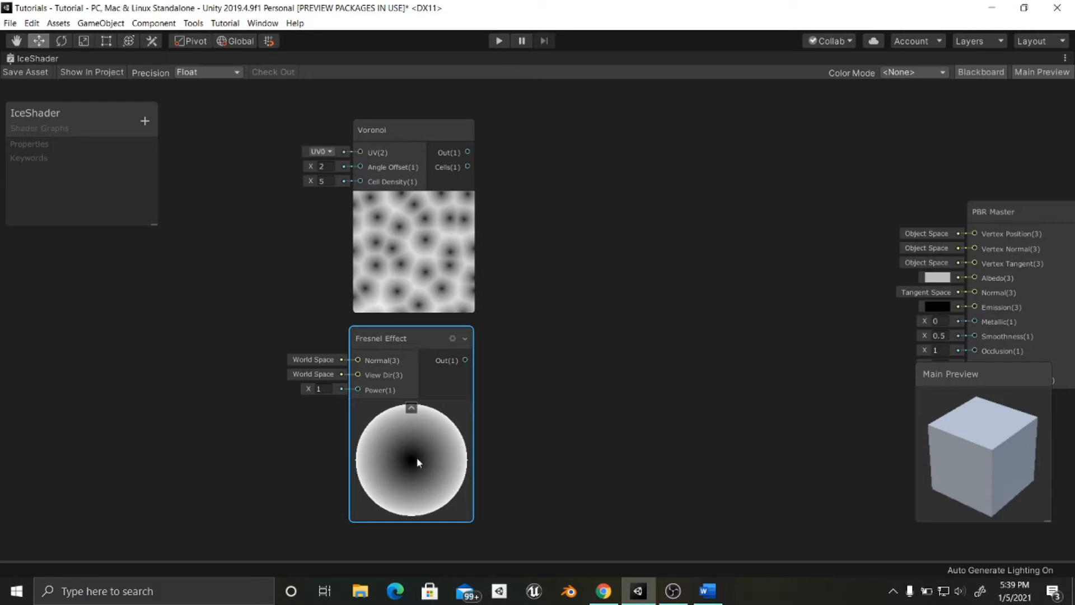
mouse_move(465, 460)
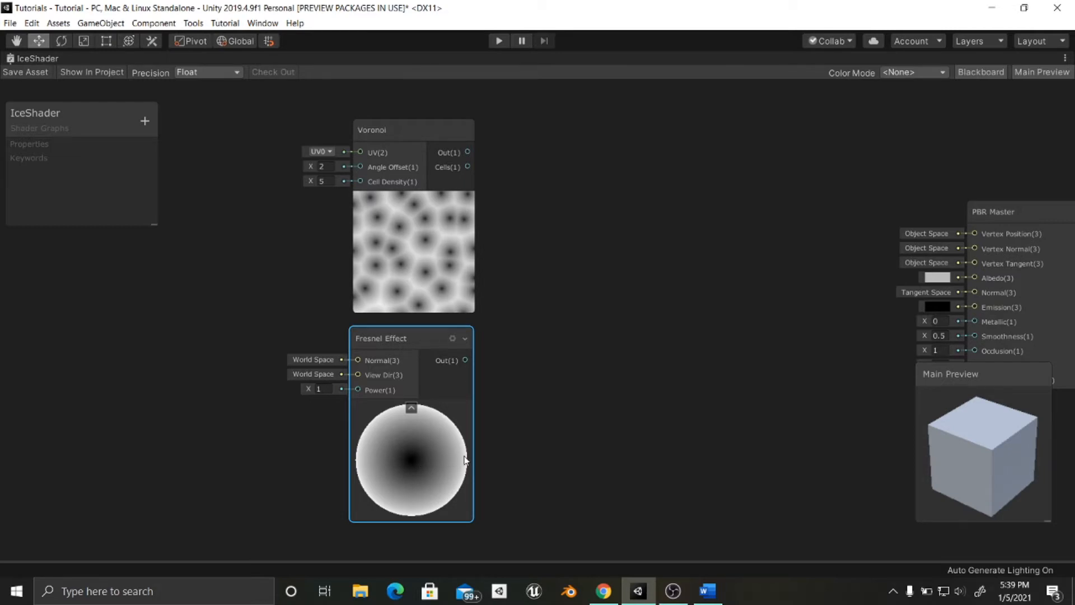
mouse_move(415, 461)
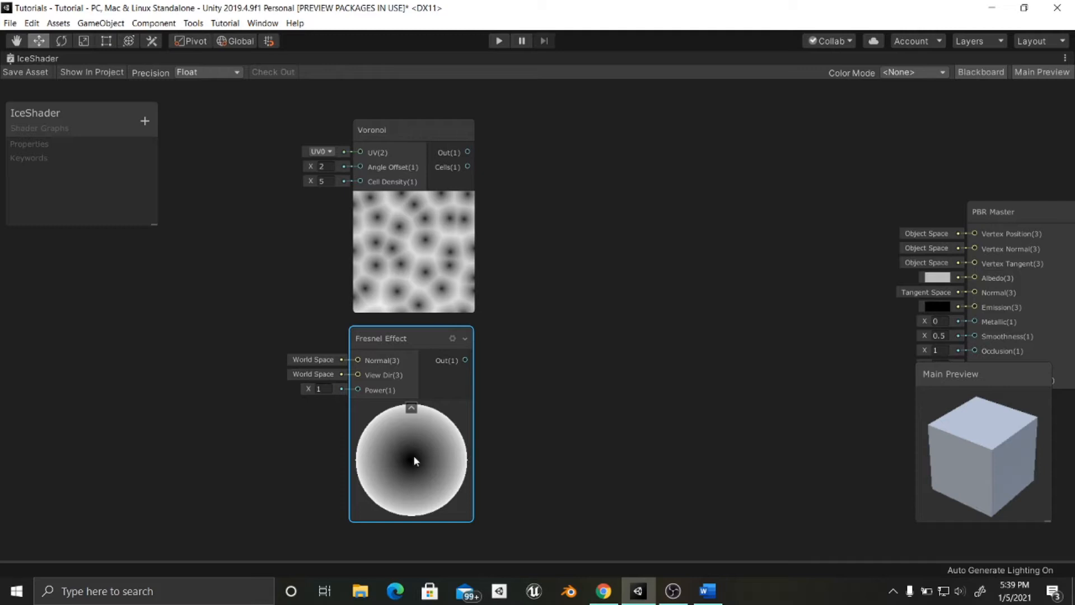
mouse_move(426, 462)
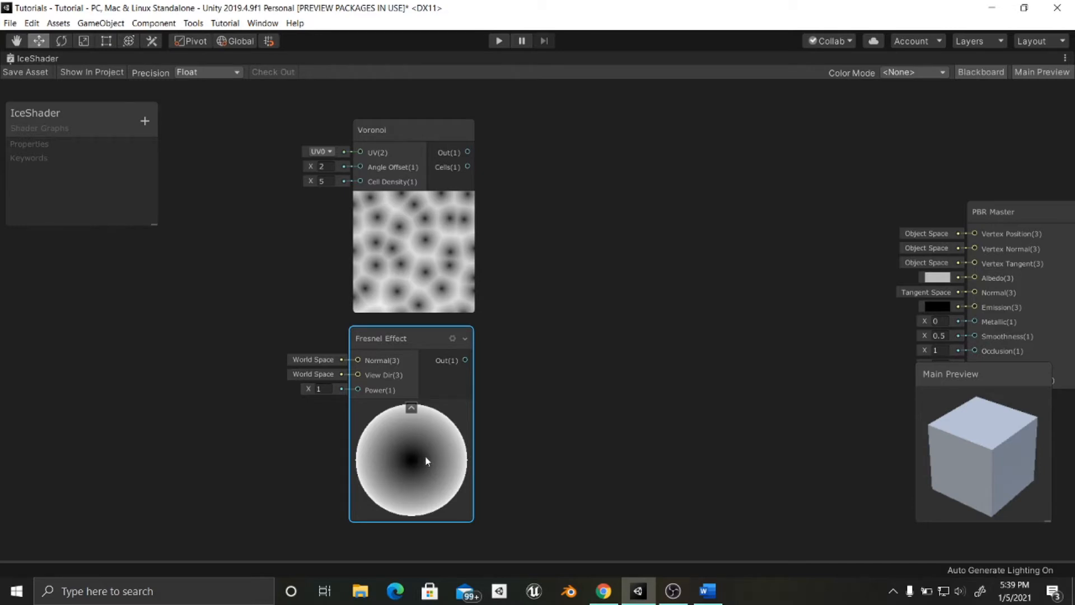
mouse_move(435, 458)
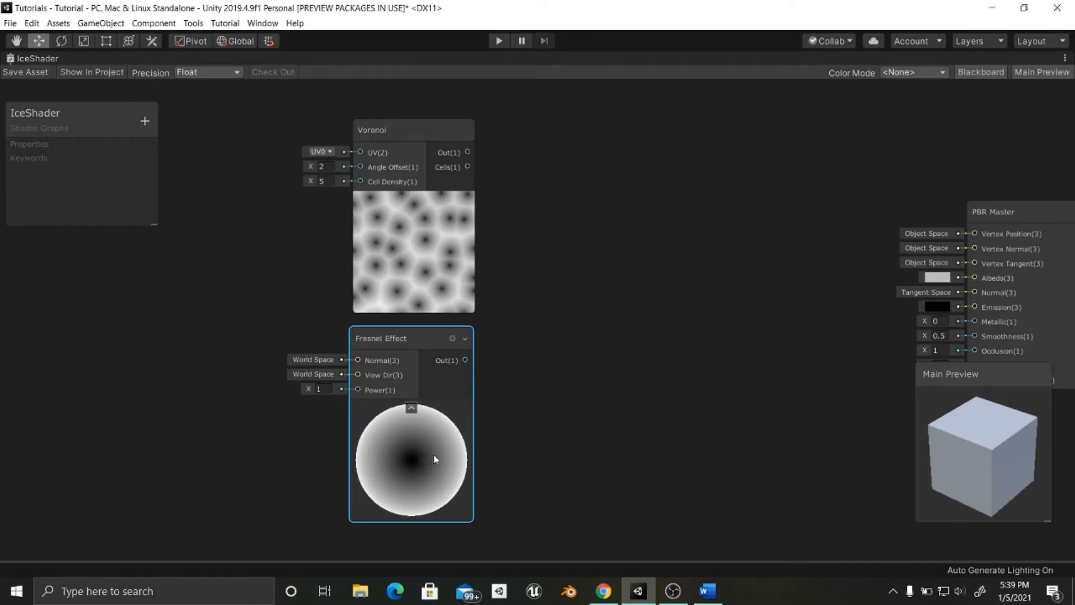
mouse_move(465, 454)
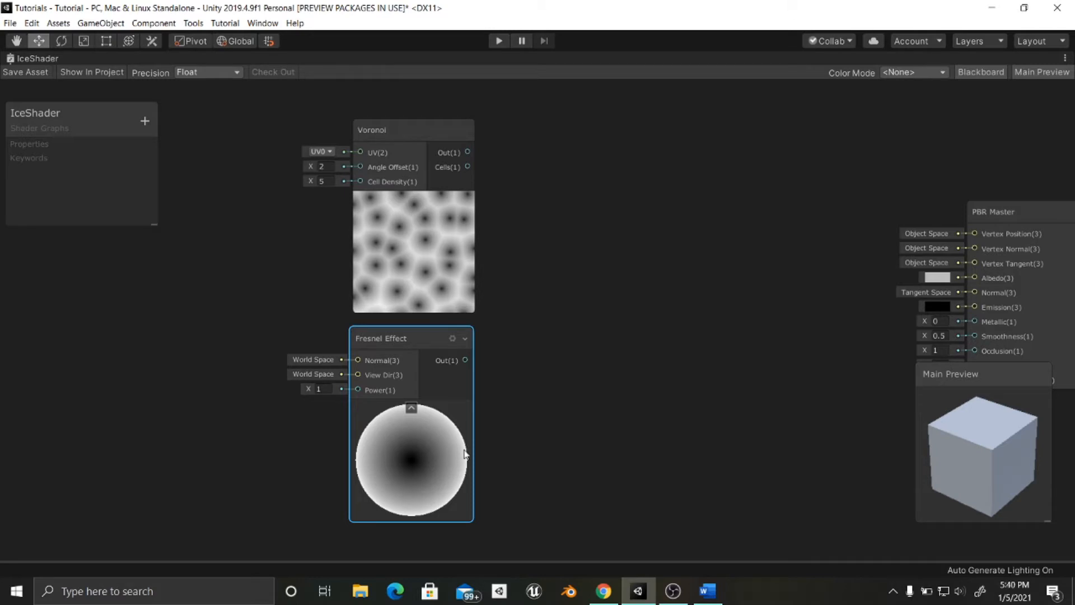
mouse_move(416, 458)
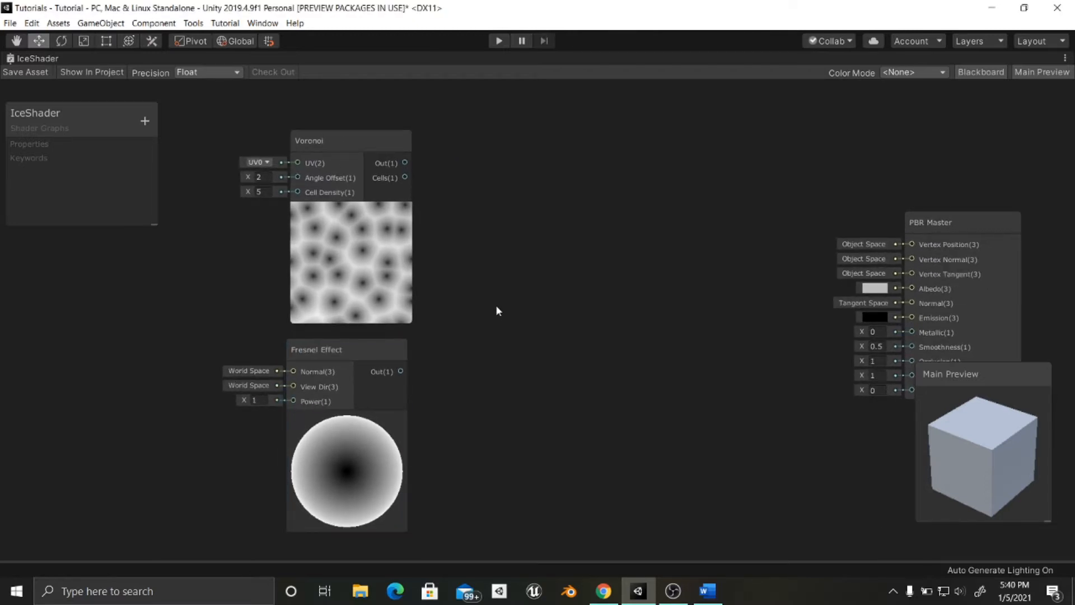
Add a Multiply node and a Preview node fed by the Voronoi cells output
text(mul)
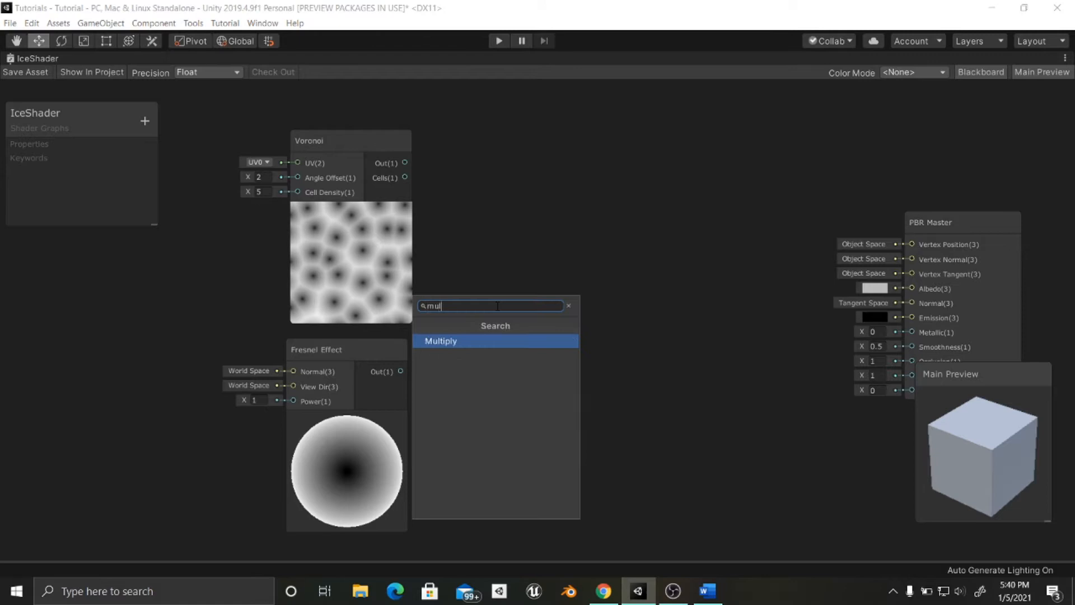
click(440, 341)
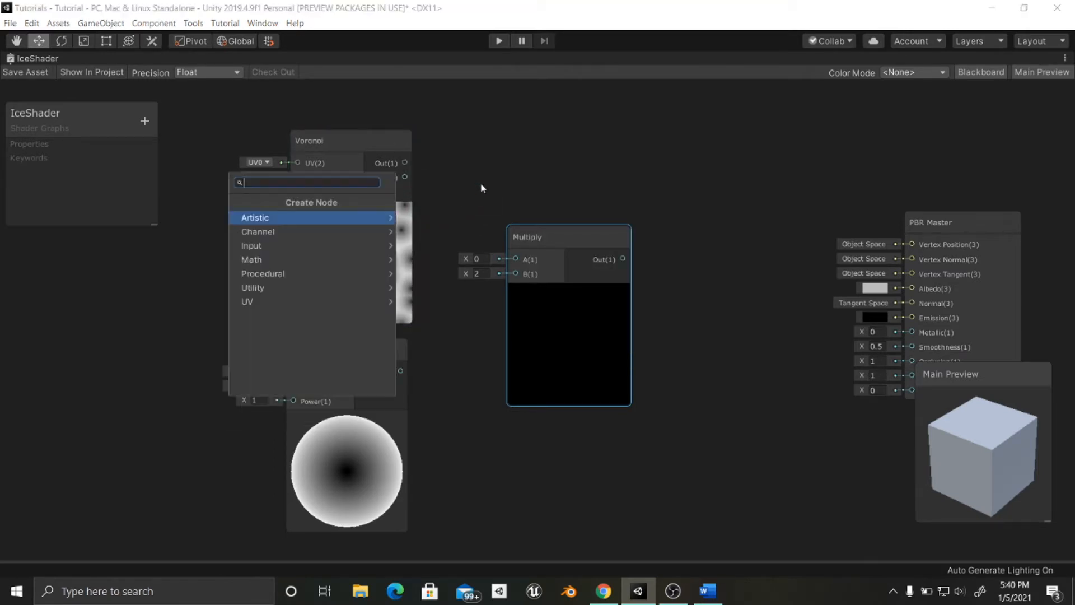
text(pre)
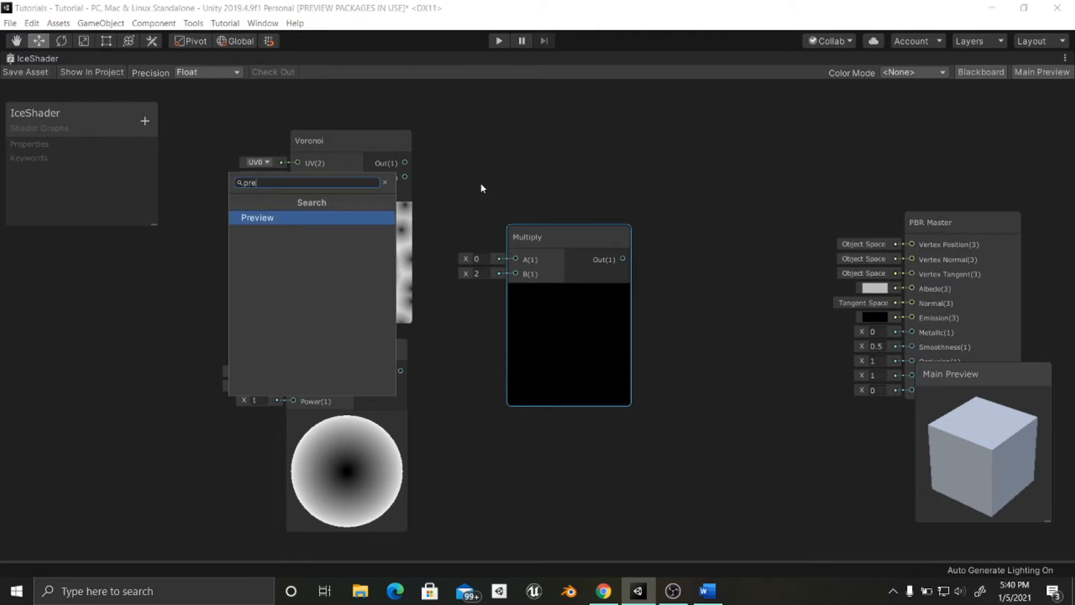
click(257, 217)
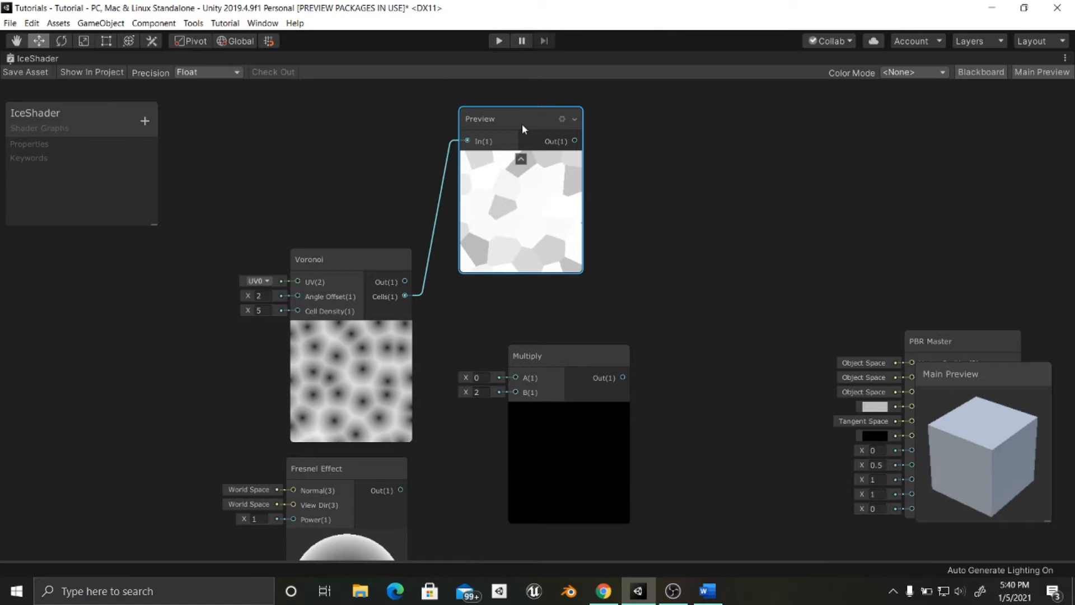
mouse_move(498, 198)
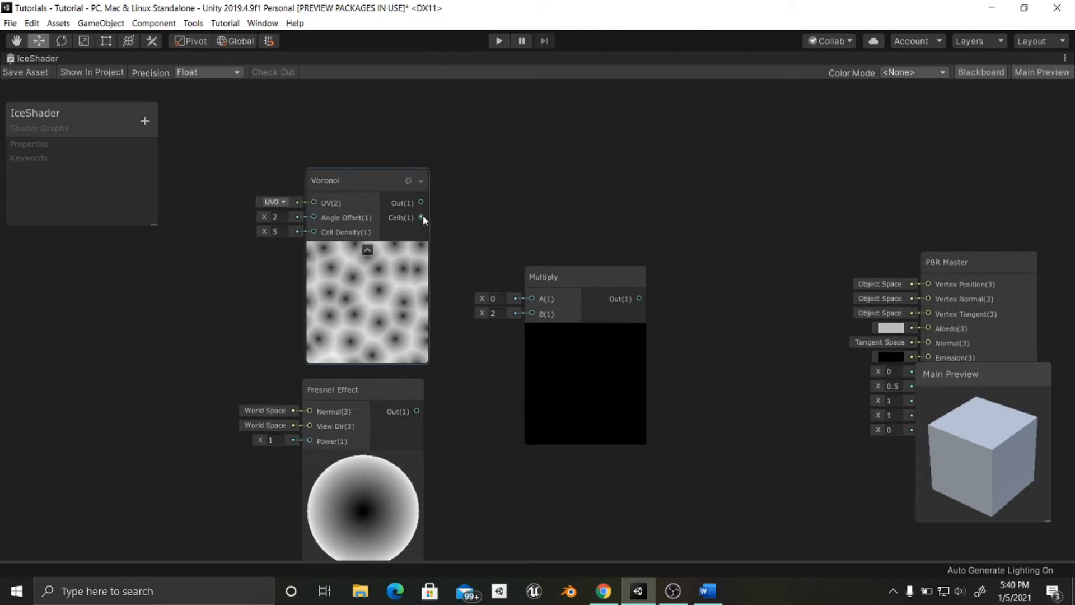
Feed Voronoi cells into Multiply, set Cell Density 10 and Fresnel Power about 1.9
drag(421, 217, 532, 298)
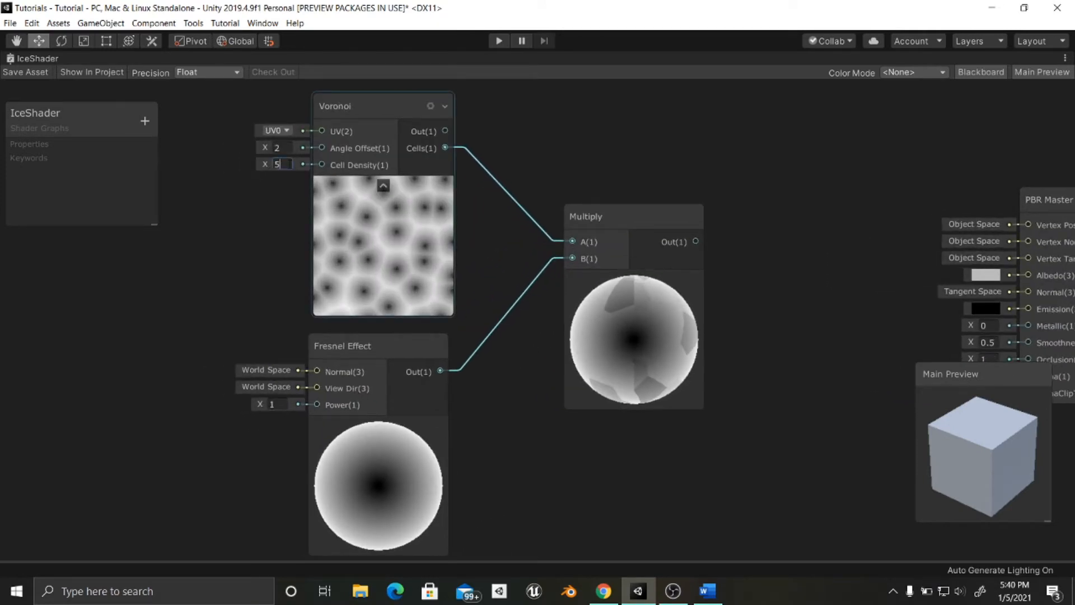
text(10)
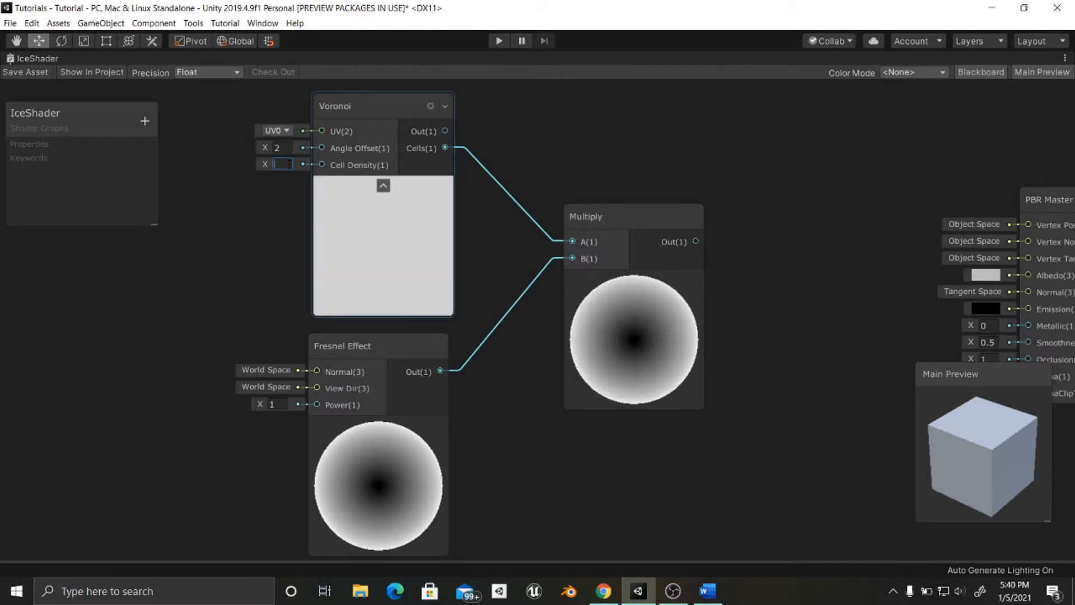
text(10)
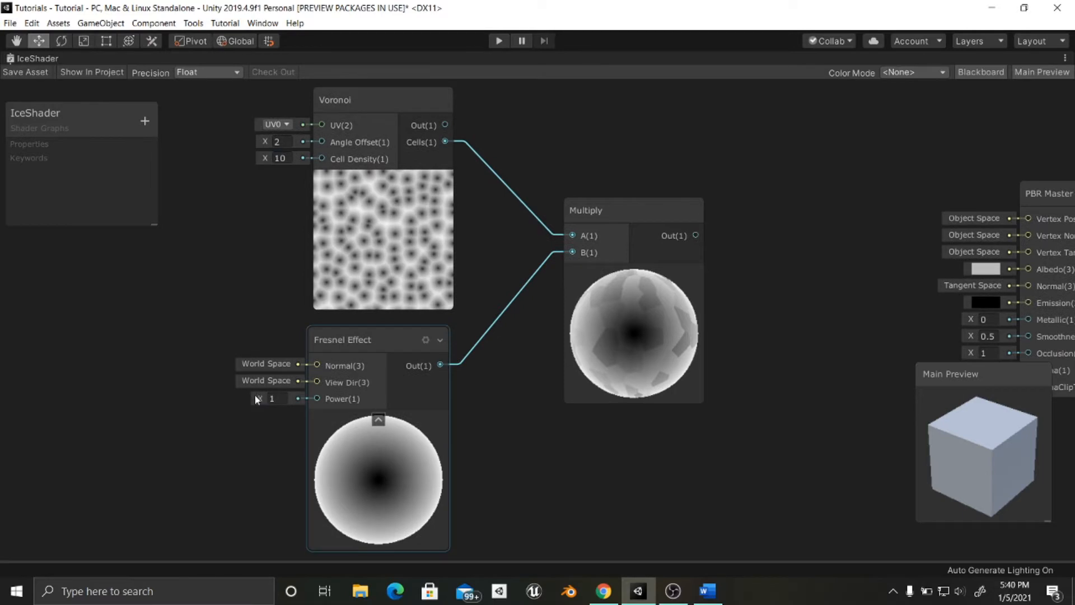
drag(272, 398, 281, 398)
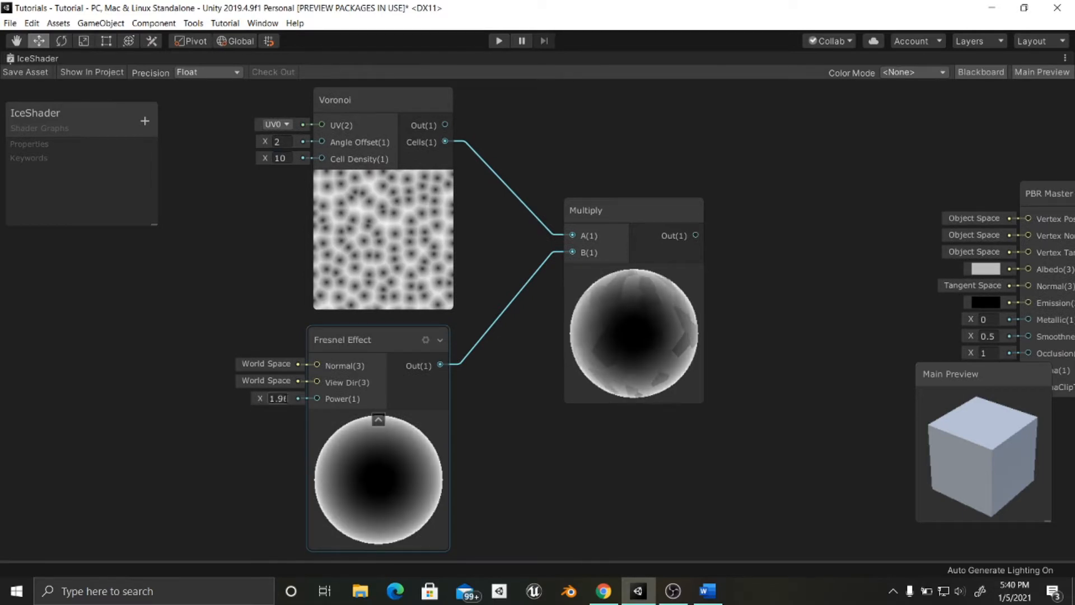
scroll(down, 3)
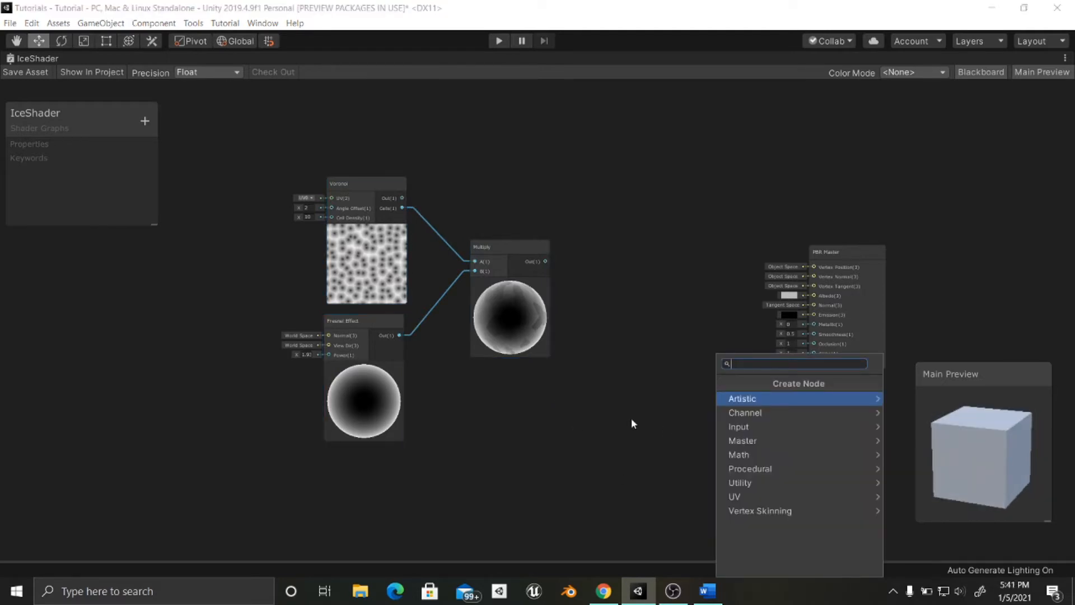
Add a Simple Noise node with Scale 50 and start adding a Power node
text(noi)
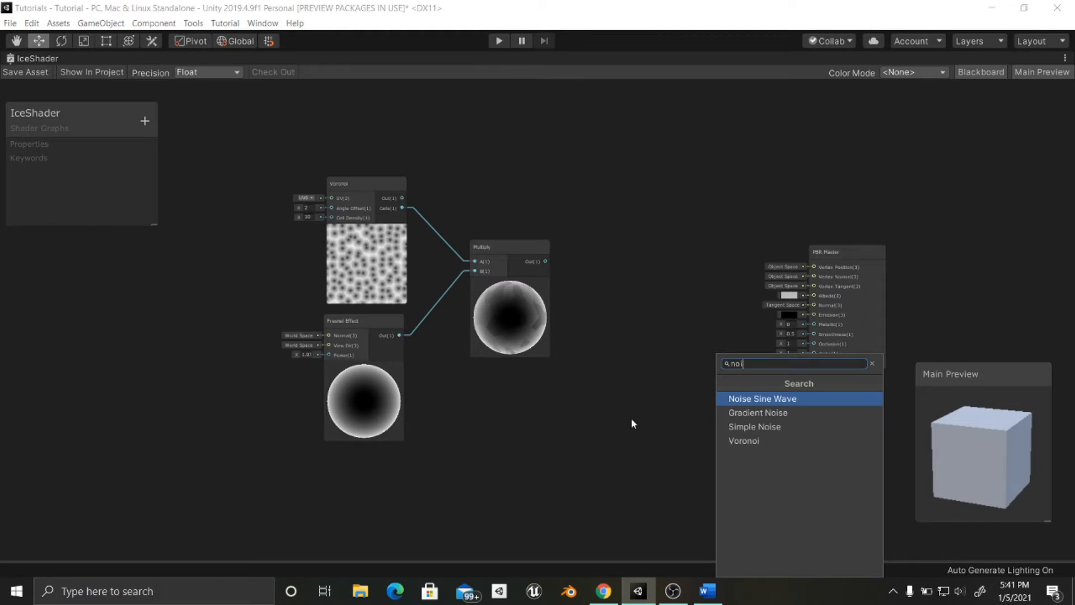
click(755, 427)
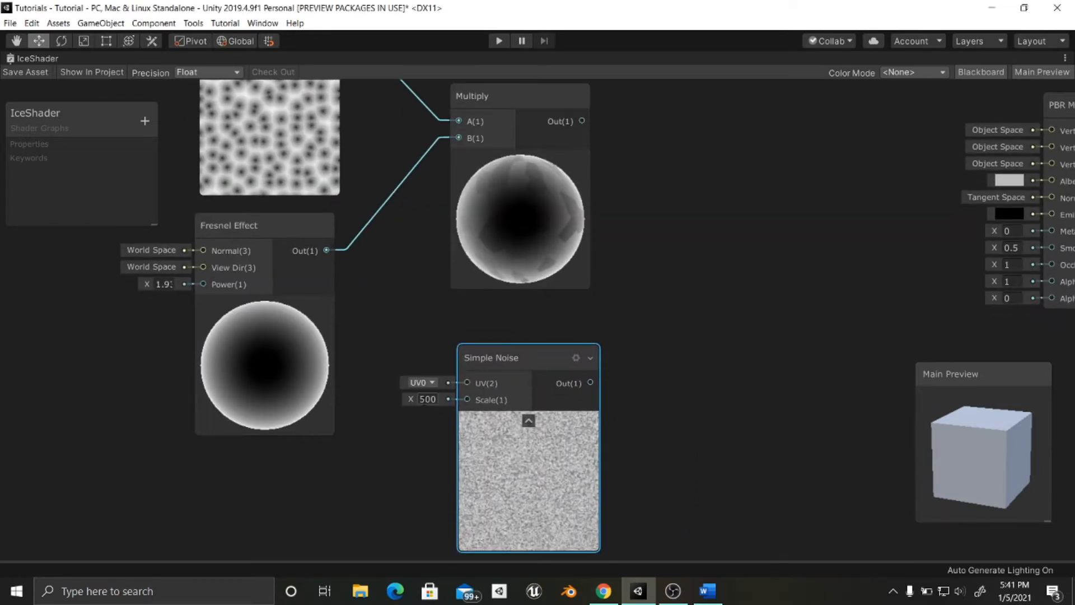
text(50)
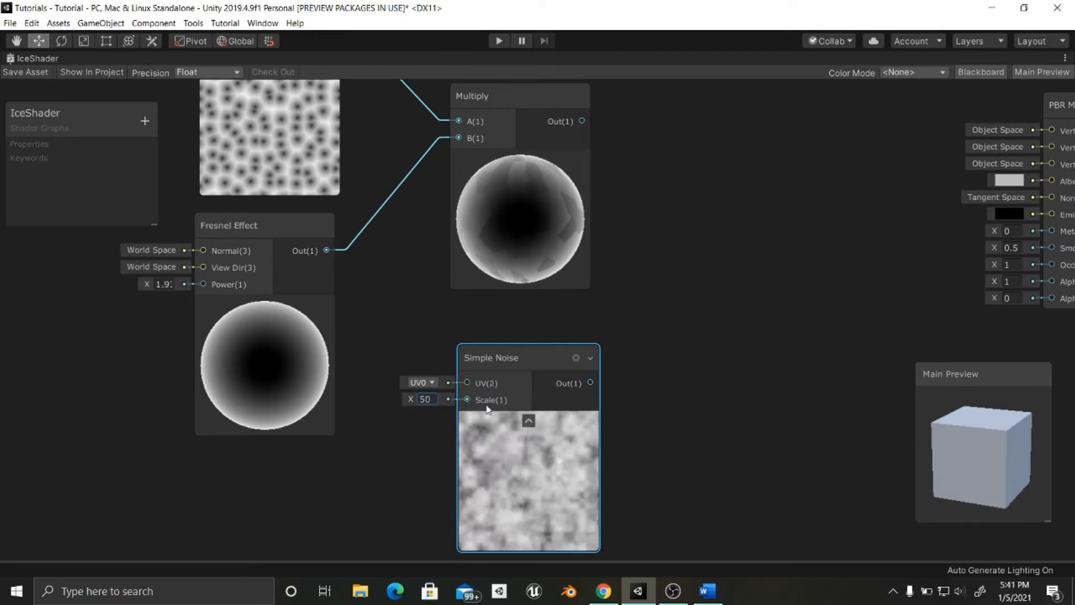
click(678, 406)
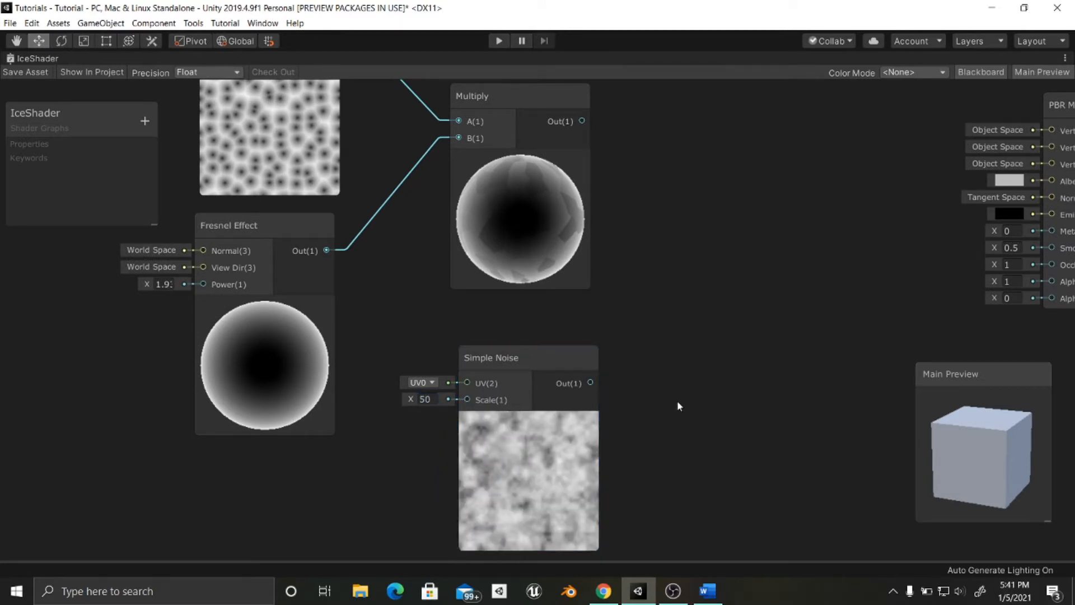
text(po)
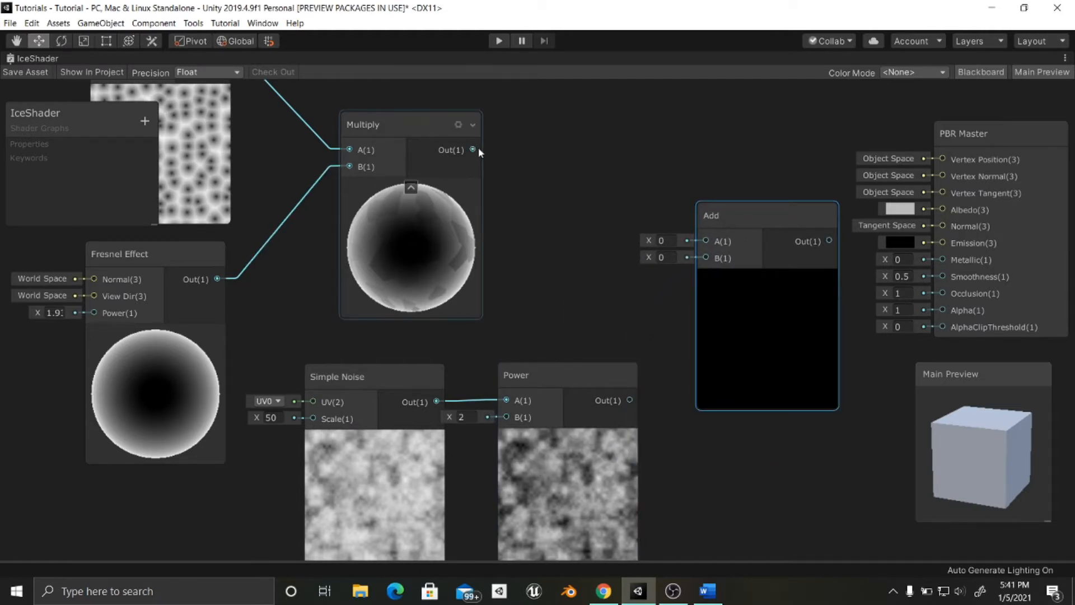
Feed the Multiply result into the Add node and bring the PBR Master into view
drag(472, 150, 706, 242)
text(4.7)
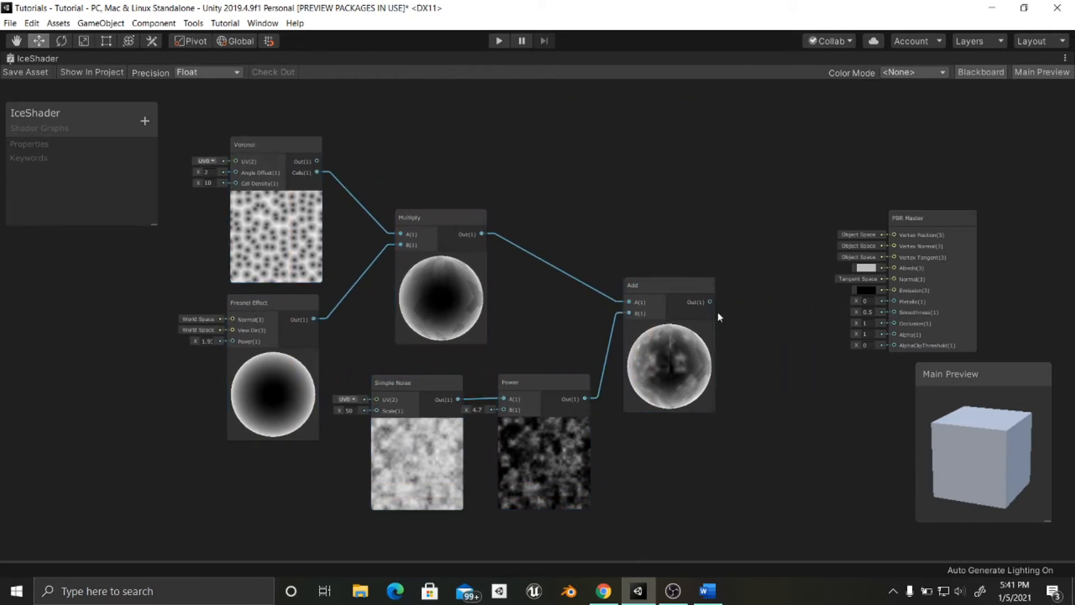
drag(711, 302, 890, 268)
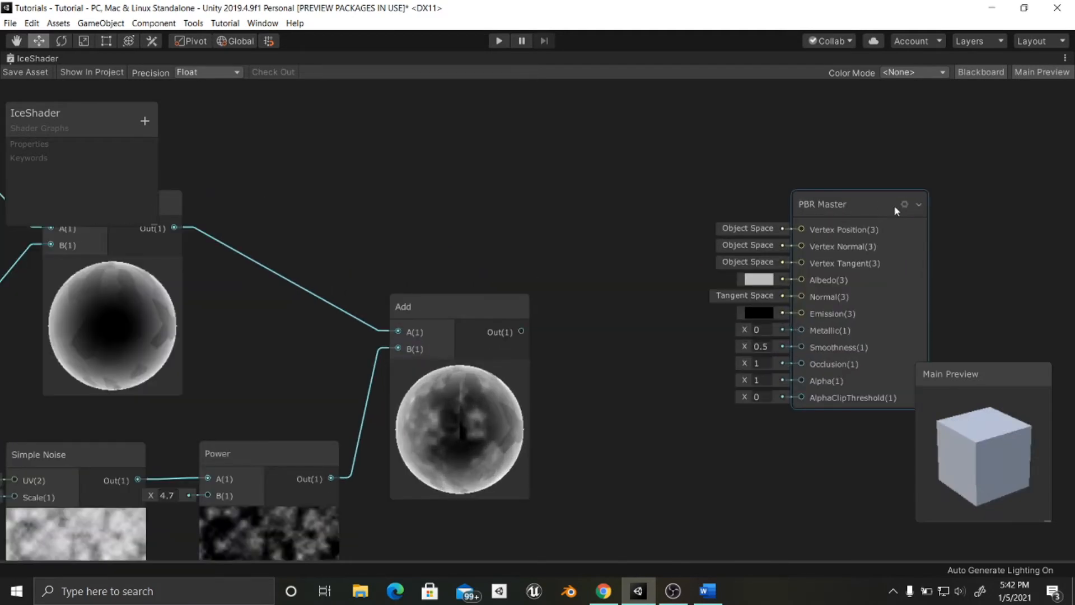
Set the PBR Master surface to Transparent and enable Two Sided
click(904, 204)
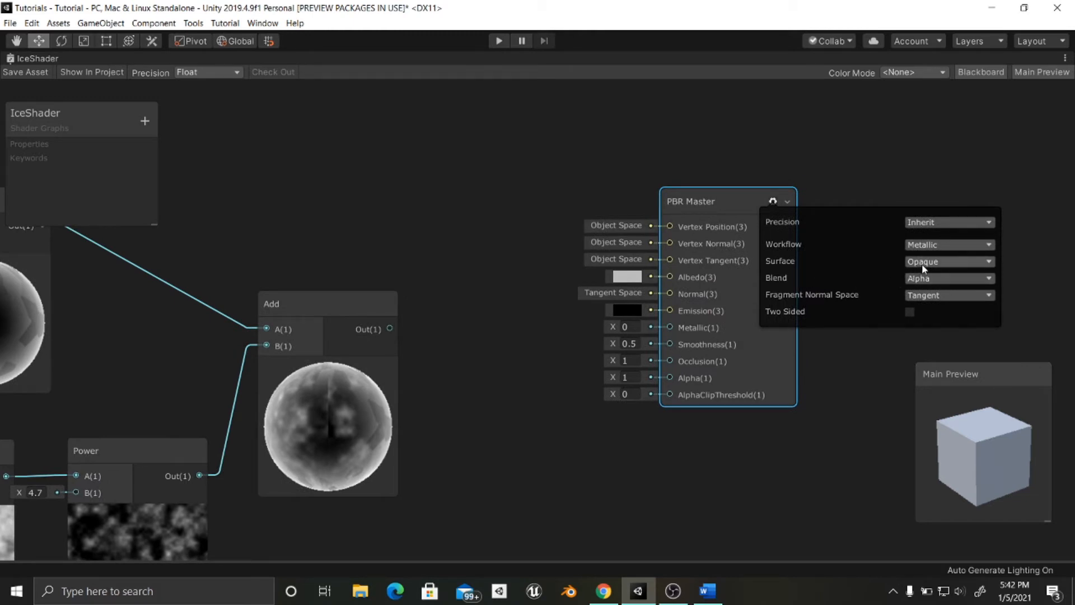
click(949, 261)
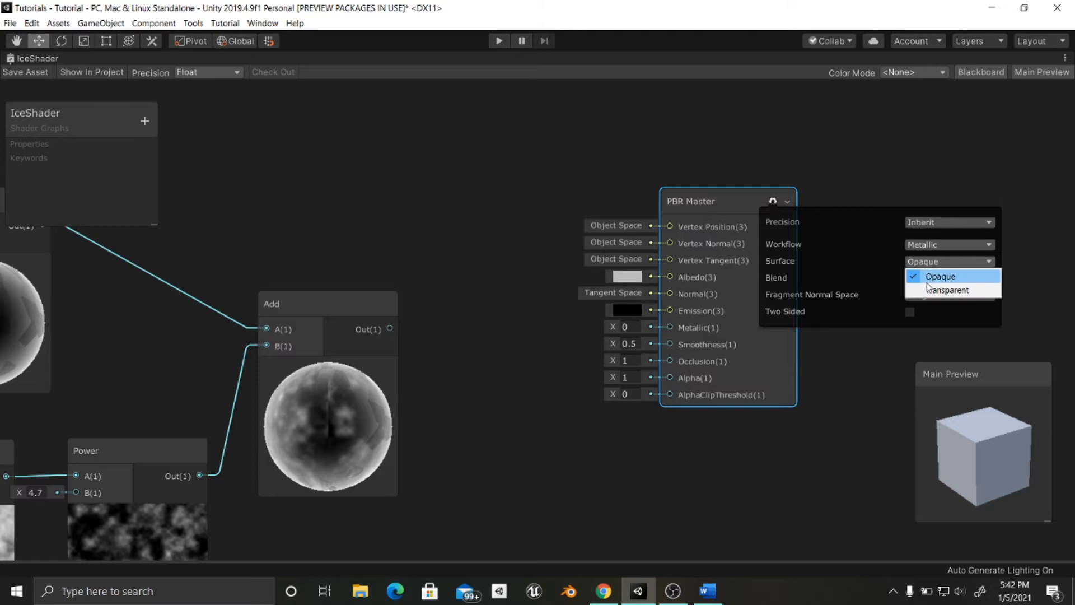
click(944, 290)
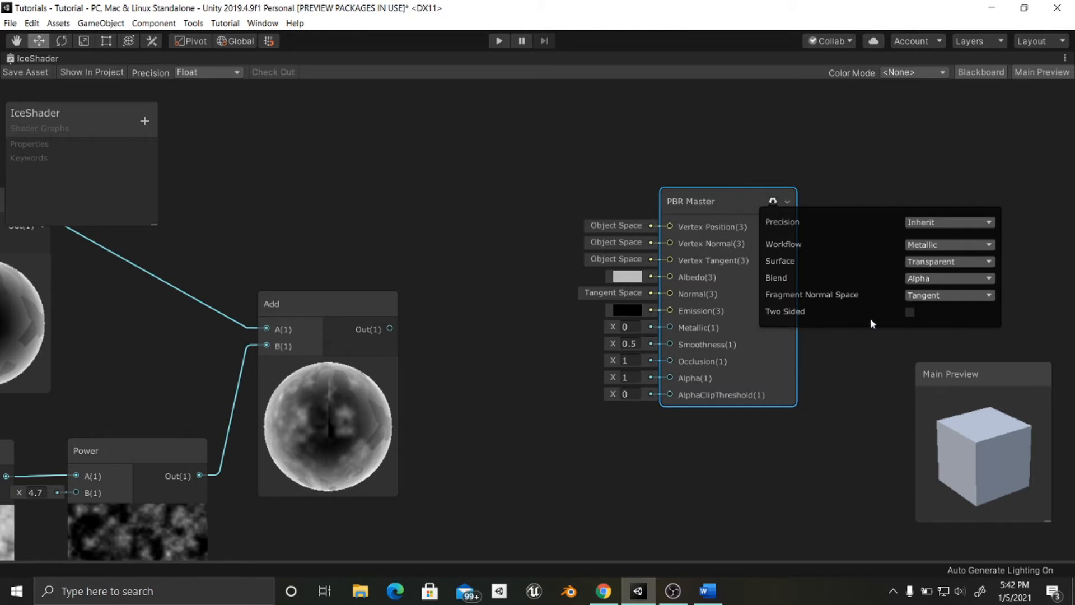
click(909, 311)
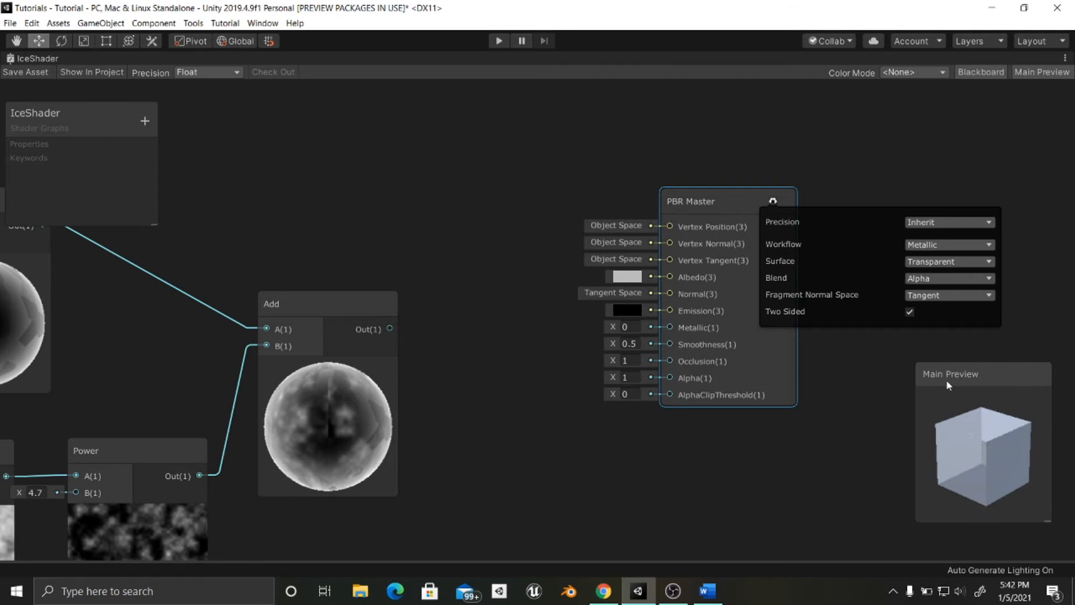
click(541, 392)
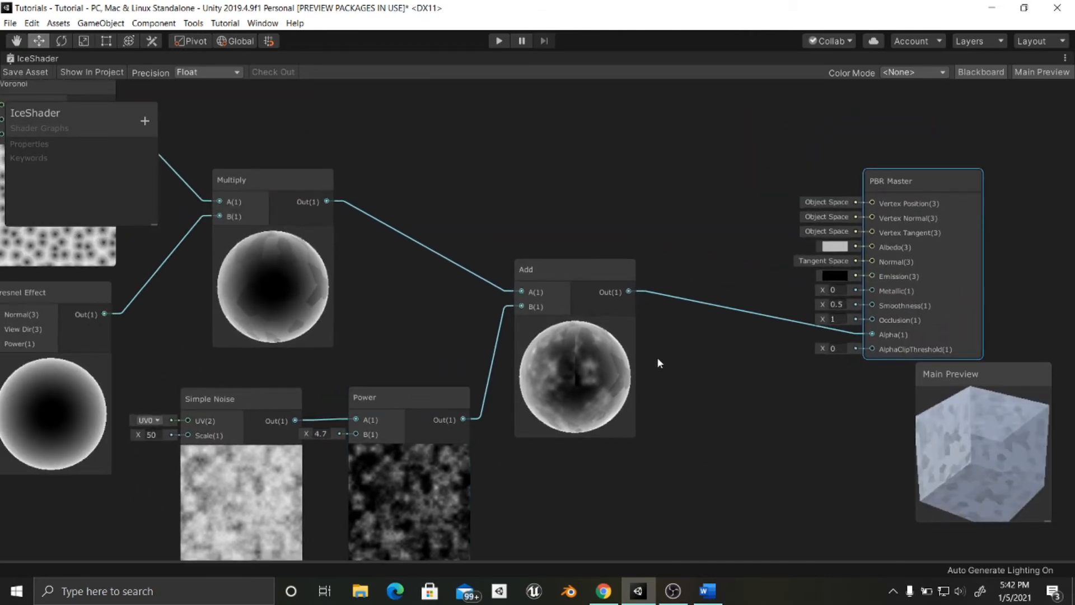
Shift the graph view aside to make room for the Color and Multiply nodes
drag(659, 363, 730, 323)
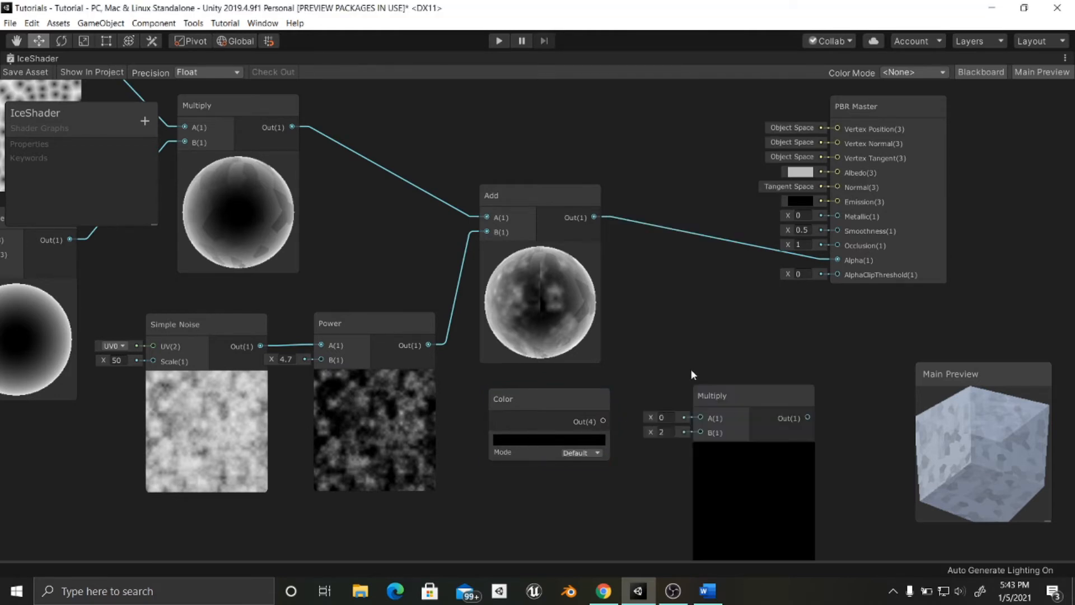
Feed the Color node into the new Multiply and tint it a pale blue-grey for the Albedo
drag(753, 395, 722, 283)
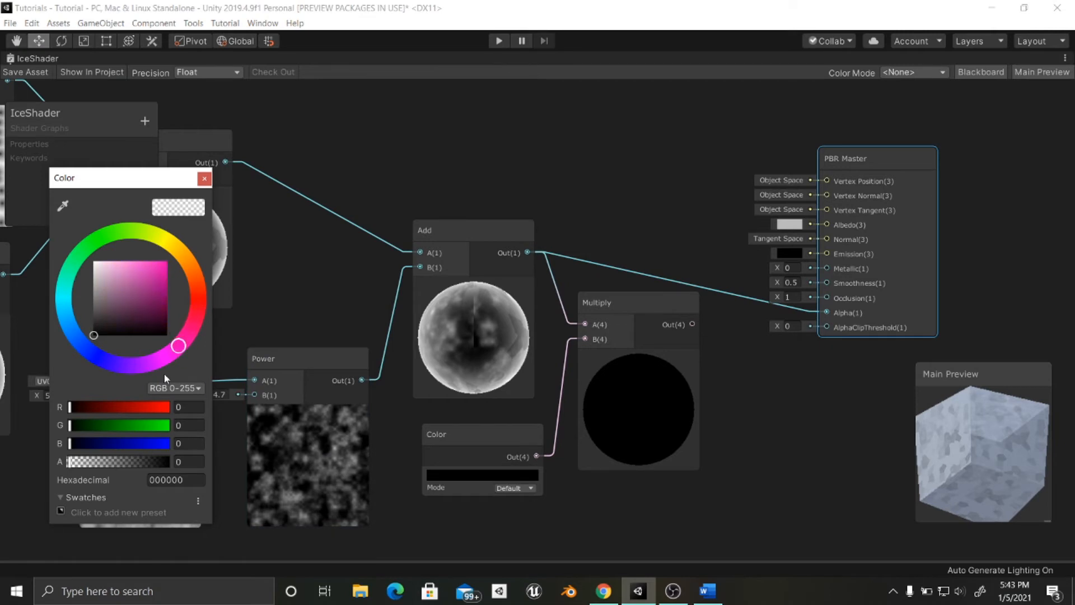
click(110, 295)
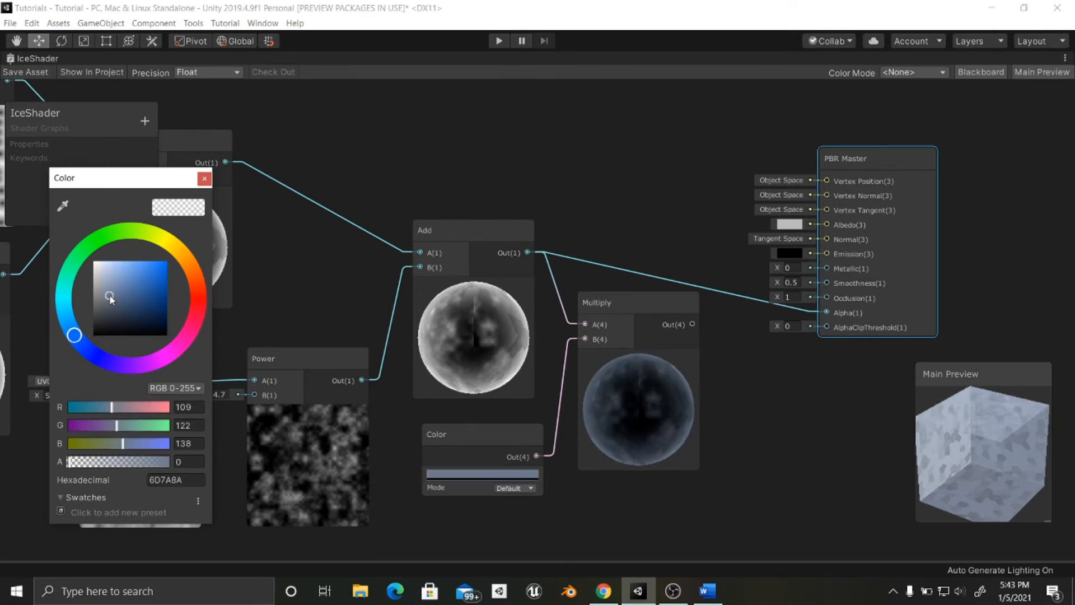
click(112, 287)
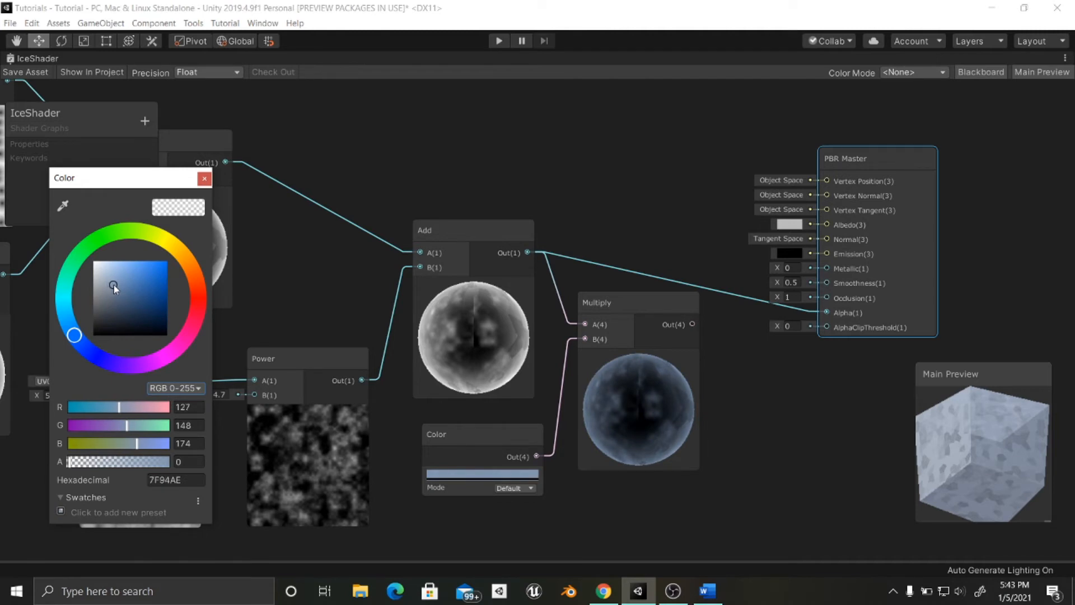
drag(113, 286, 116, 285)
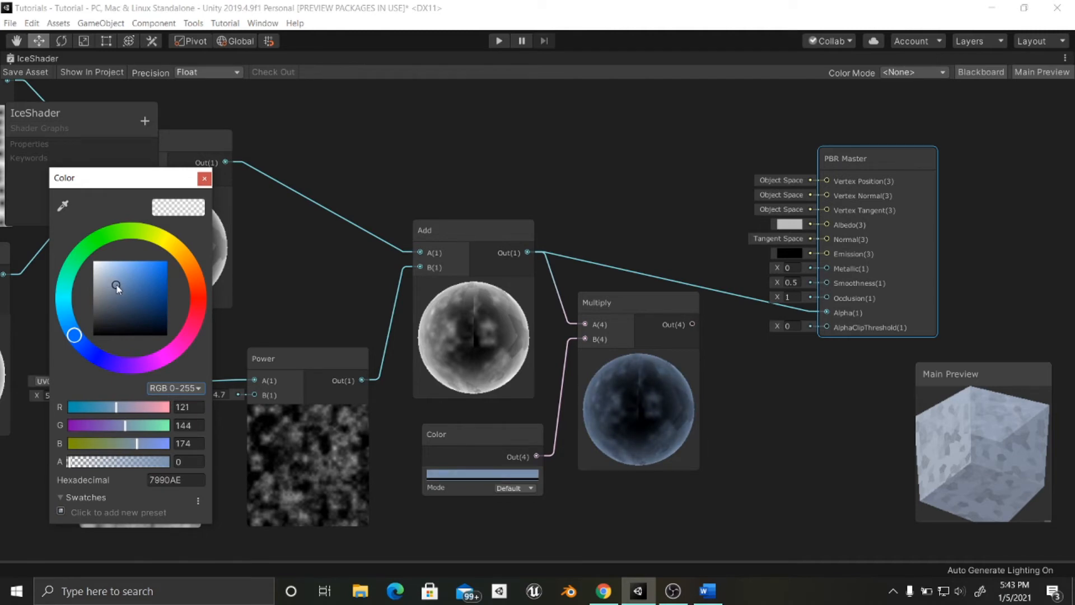
drag(117, 286, 115, 283)
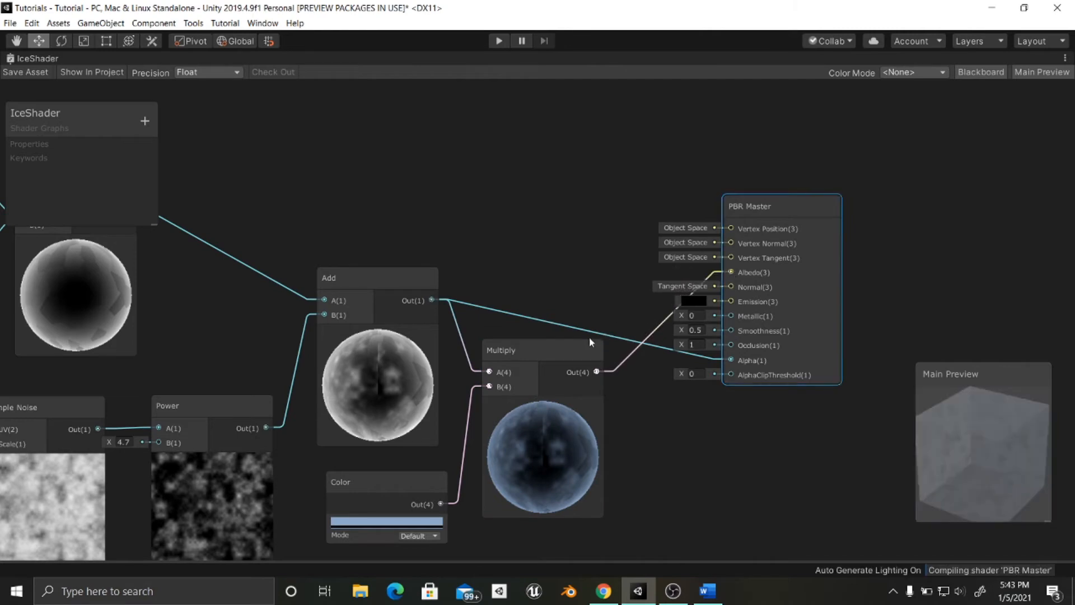
drag(541, 349, 549, 138)
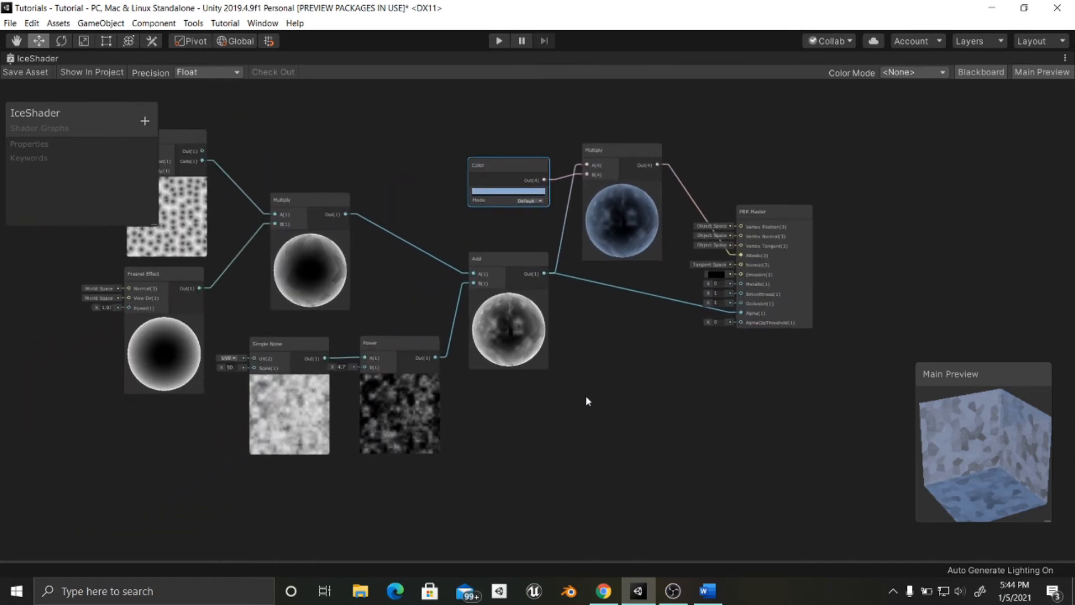
drag(586, 401, 533, 444)
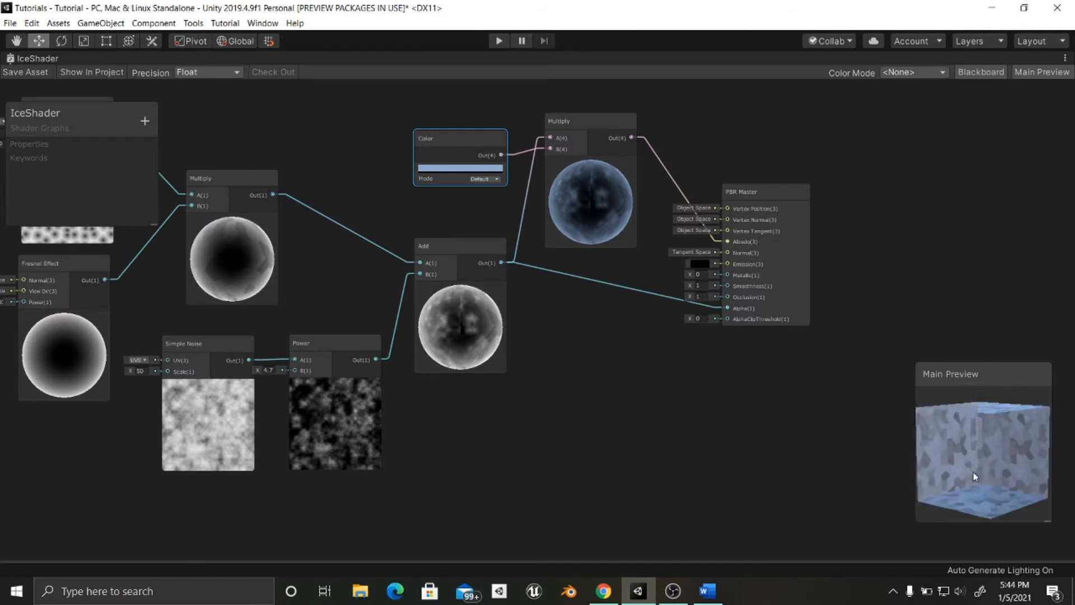
drag(983, 459, 967, 467)
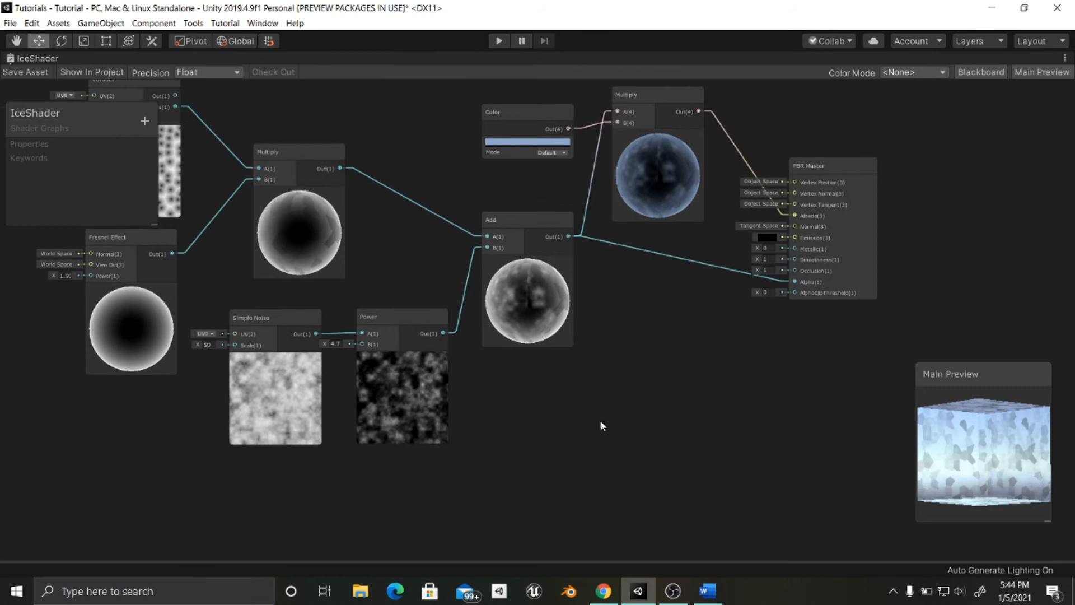
Add a Normal From Height node and wire the Add node's output into its In port
text(nor)
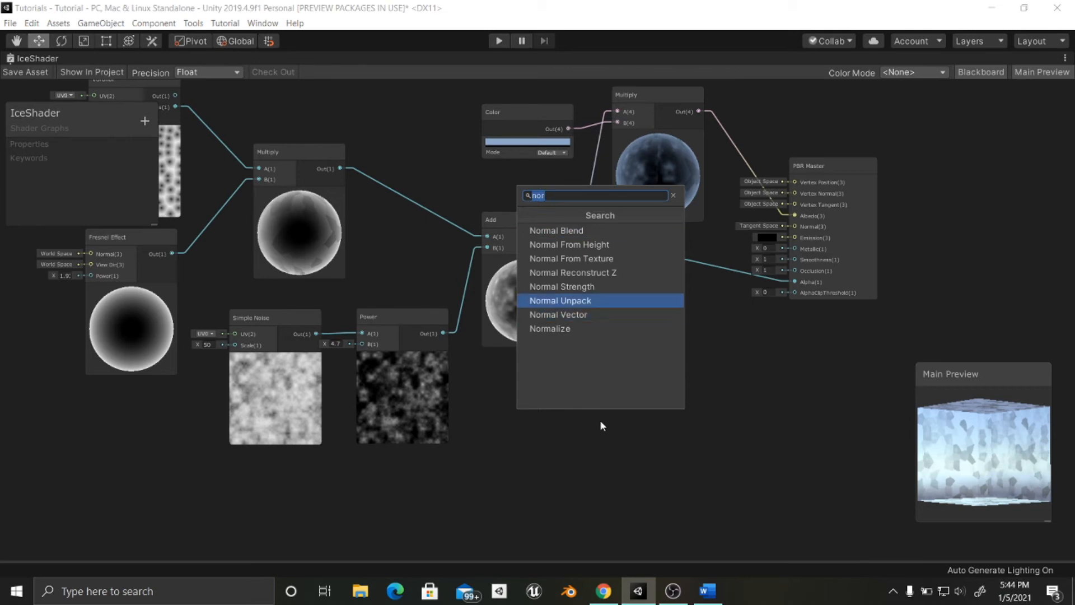
click(569, 244)
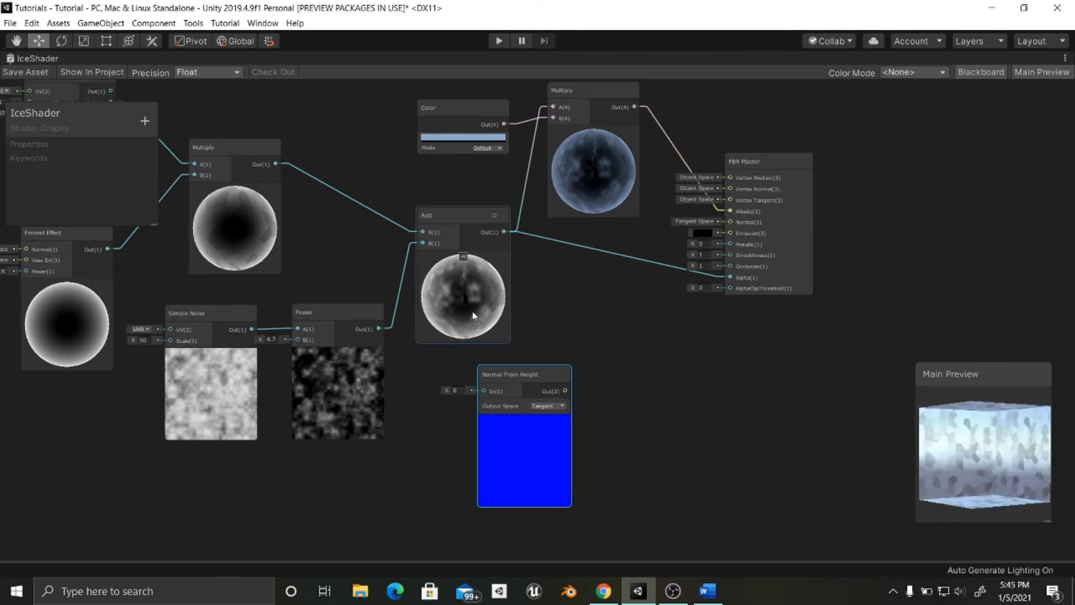
mouse_move(505, 352)
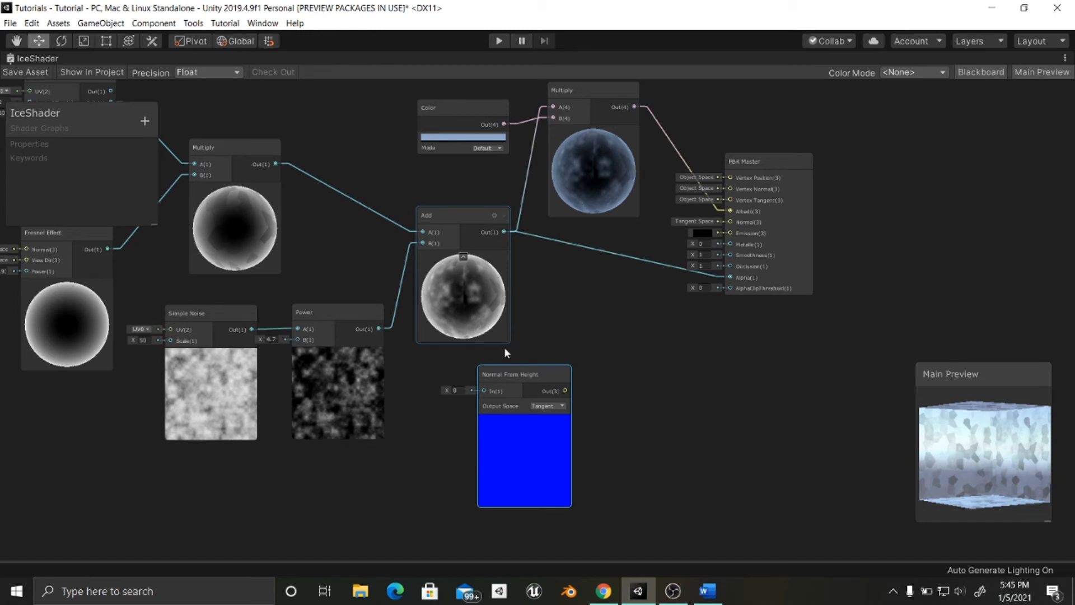
drag(523, 374, 583, 352)
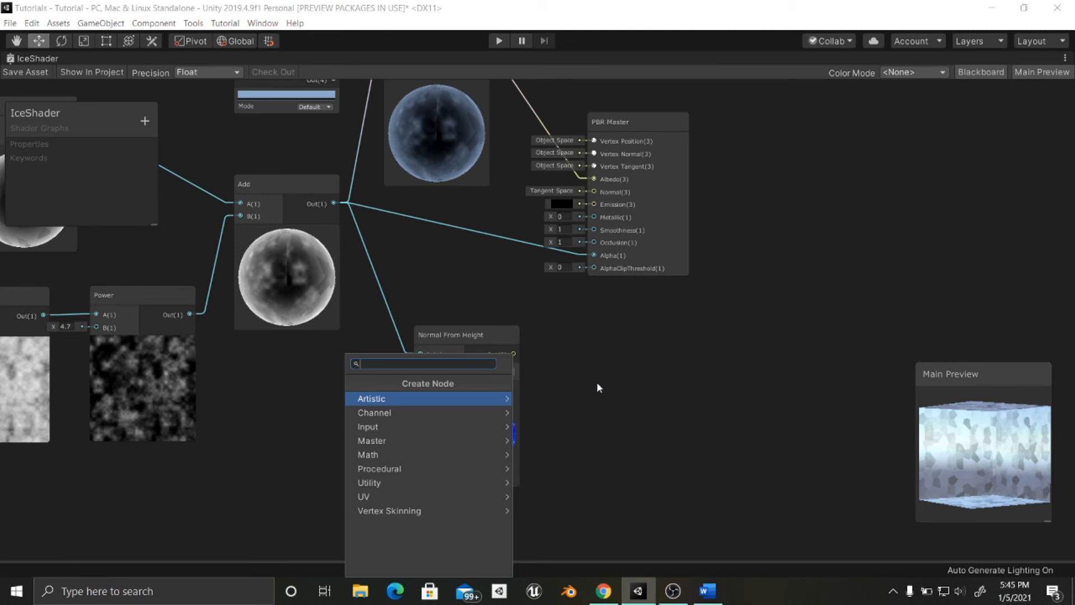
Add a Normal Strength node and scrub its Strength up to 6 for the master's Normal
text(str)
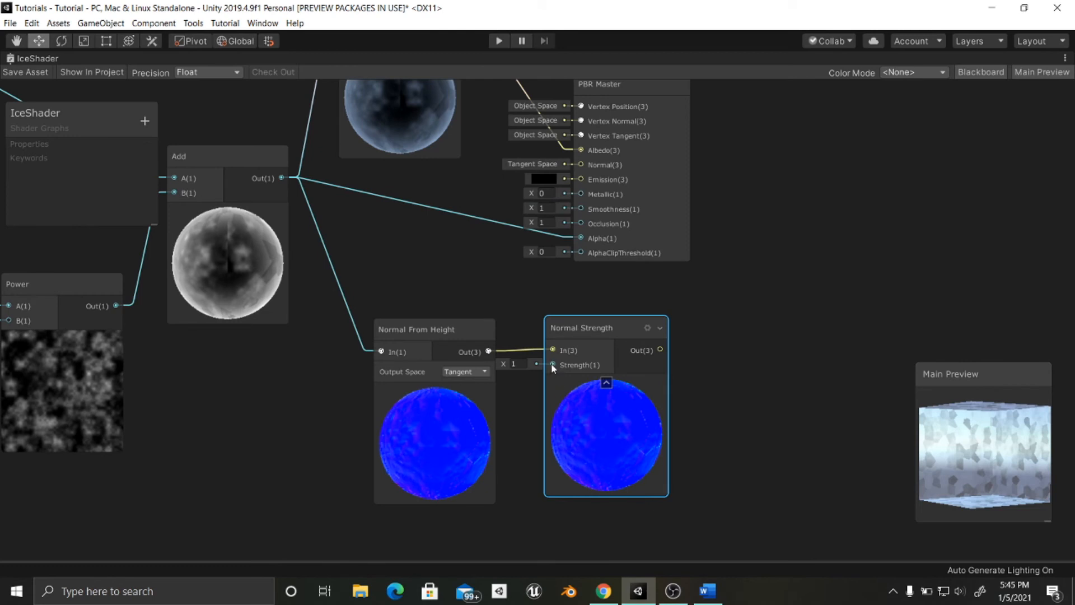
mouse_move(506, 365)
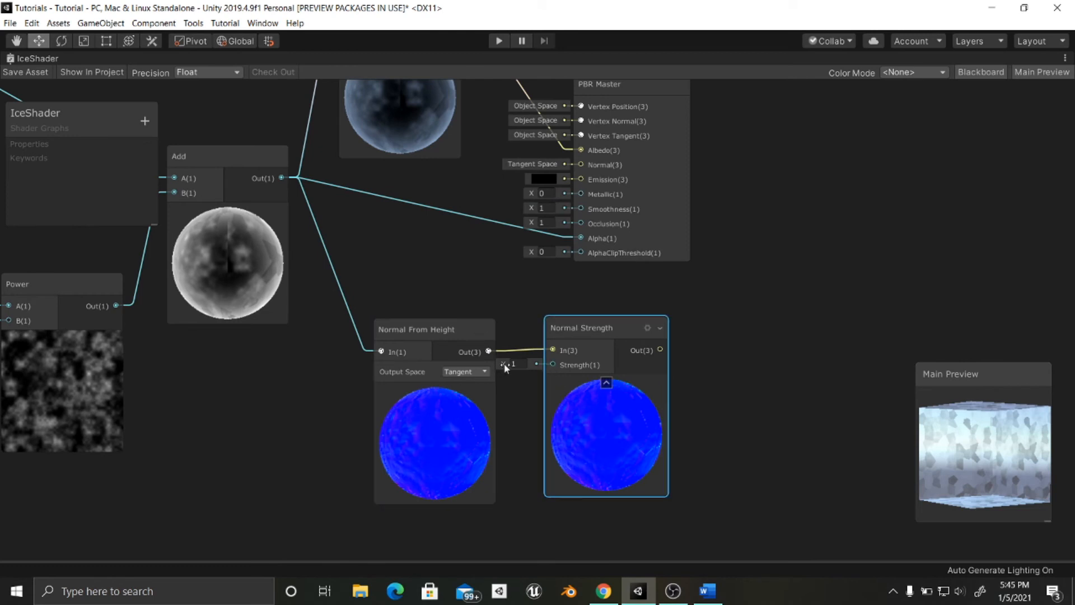
drag(511, 364, 569, 364)
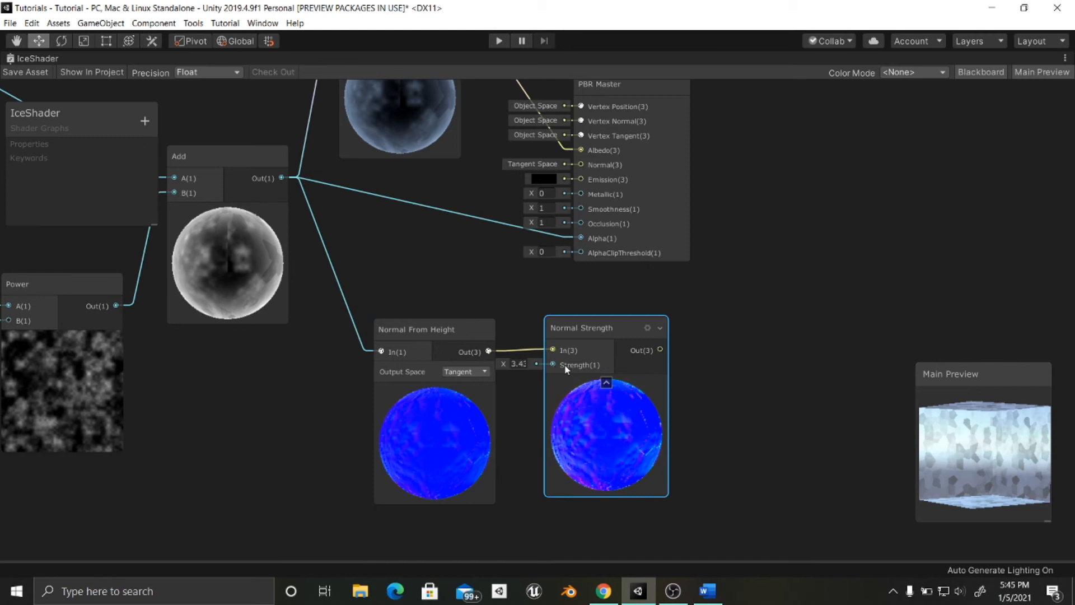
drag(518, 363, 580, 363)
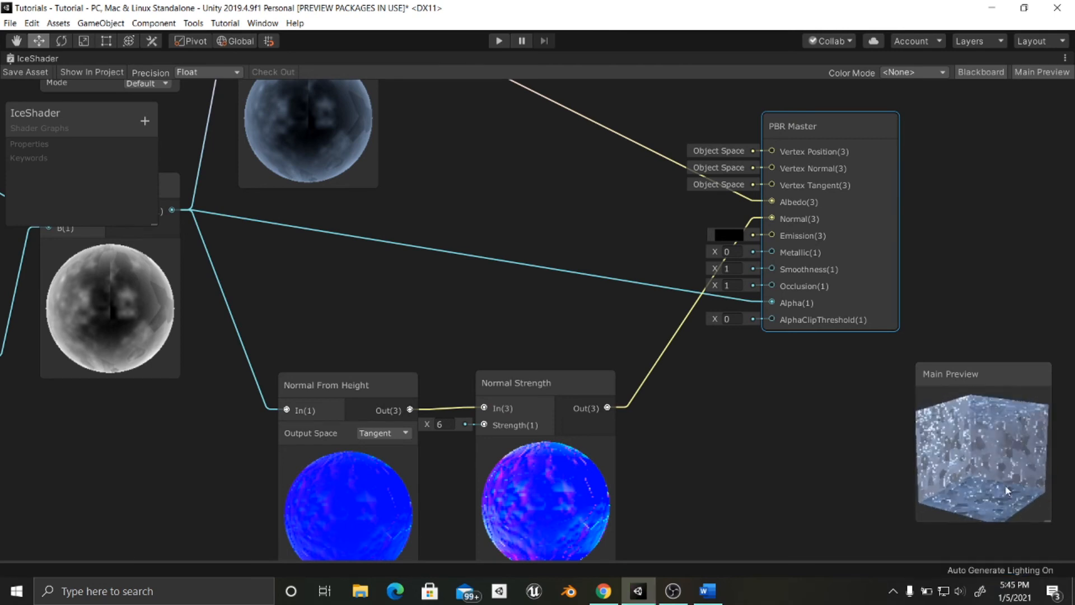
Lower the Power node's B exponent to about 2.1 and un-maximize the IceShader tab
drag(1008, 491, 1023, 457)
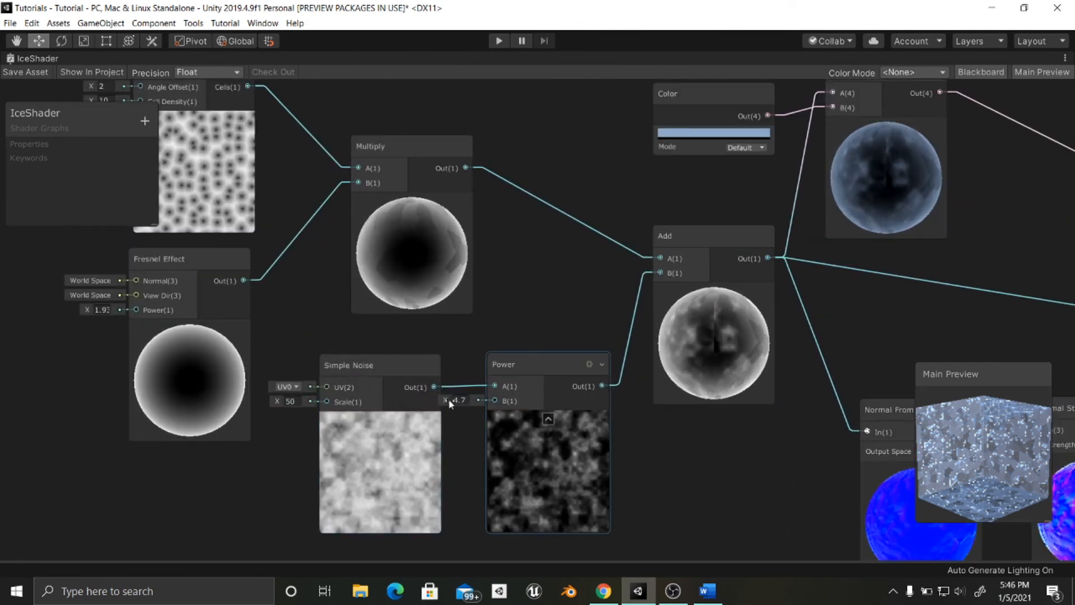
drag(459, 400, 456, 400)
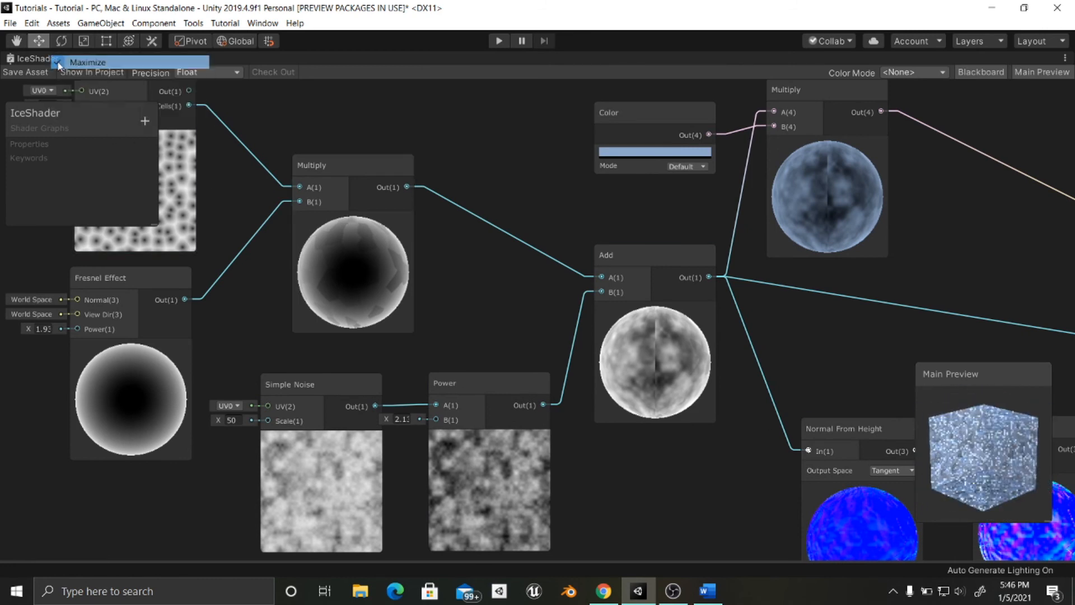
click(60, 62)
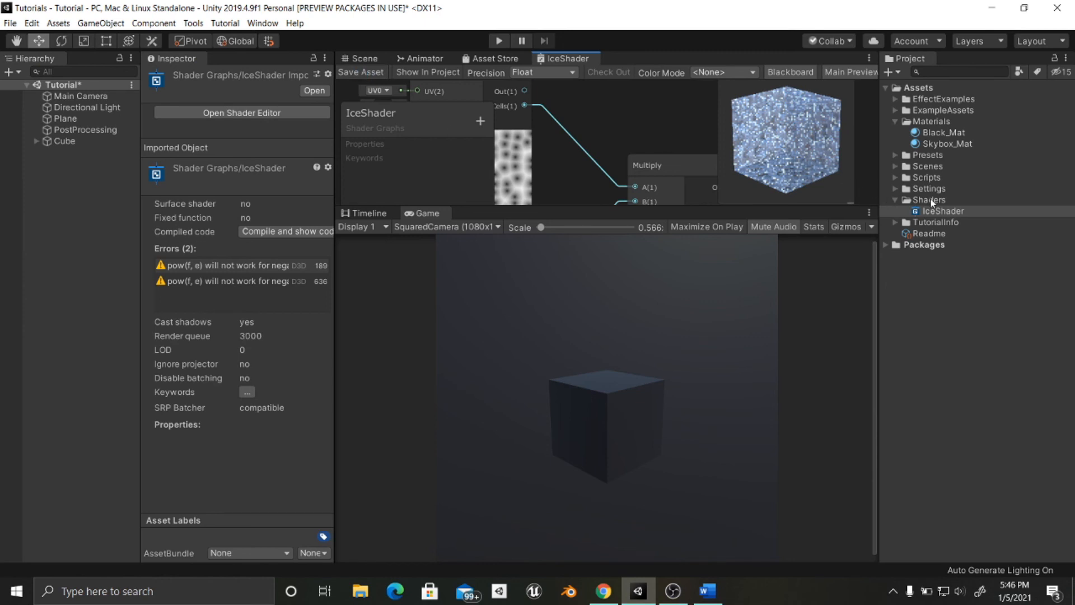
Create material Ice_Mat in the Materials folder and set its shader to Shader Graphs/IceShader
right_click(932, 121)
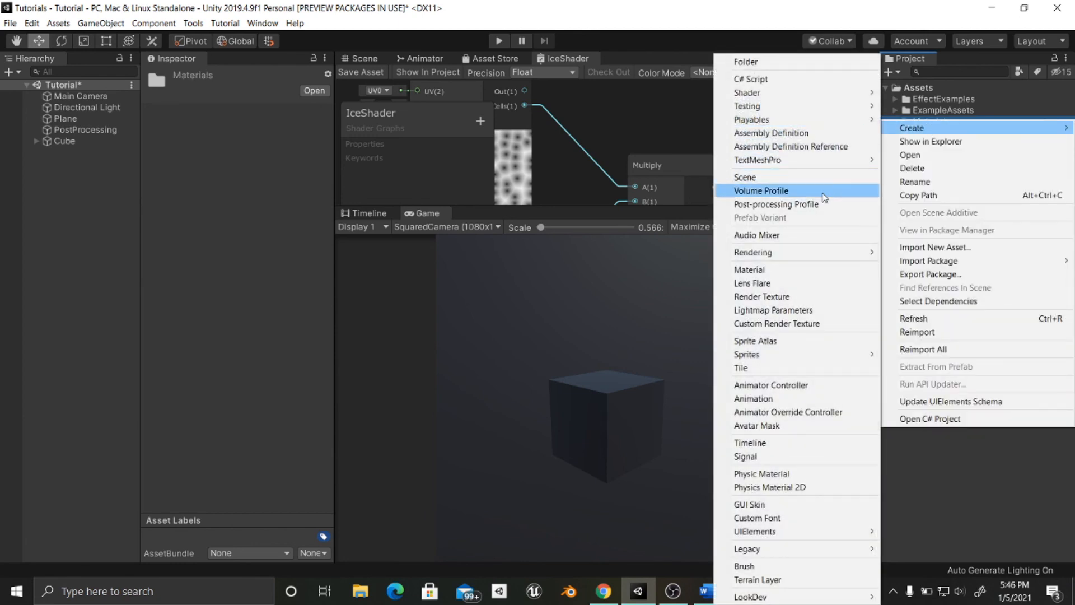
click(749, 270)
text(Ice_)
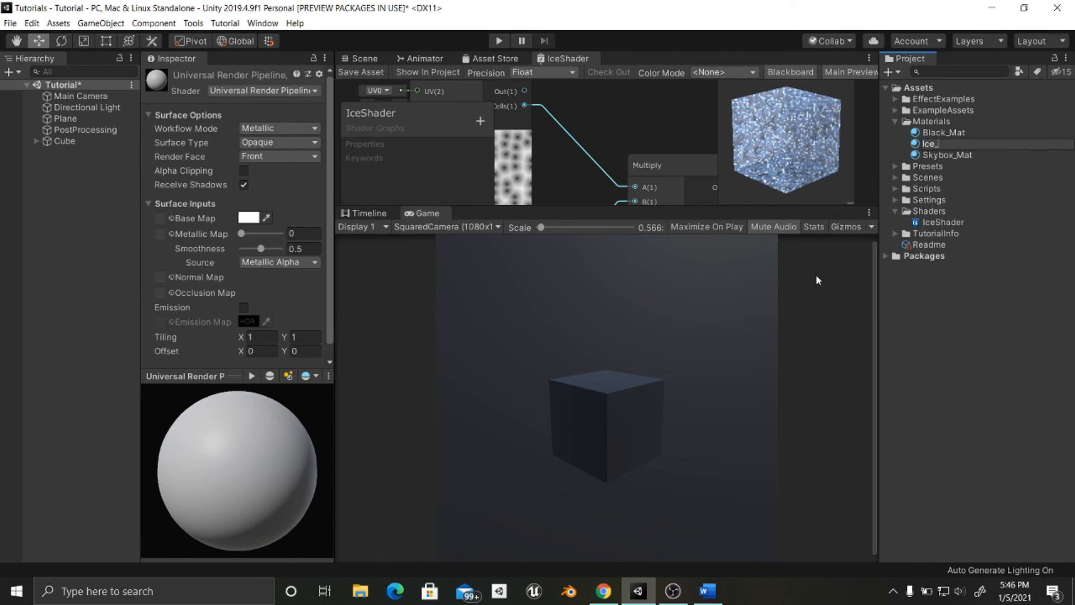
click(930, 144)
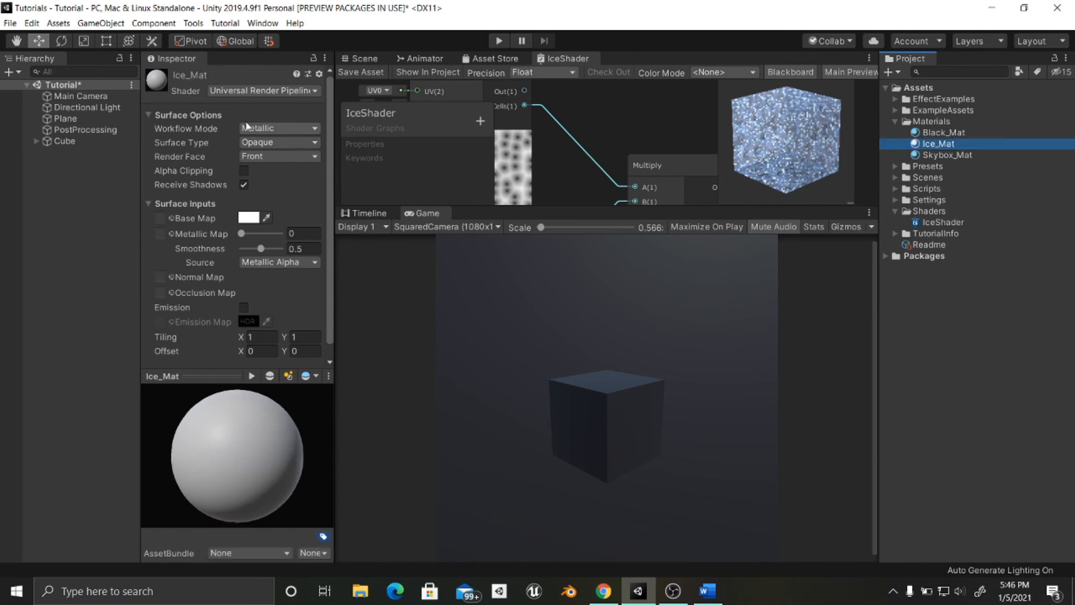
click(263, 90)
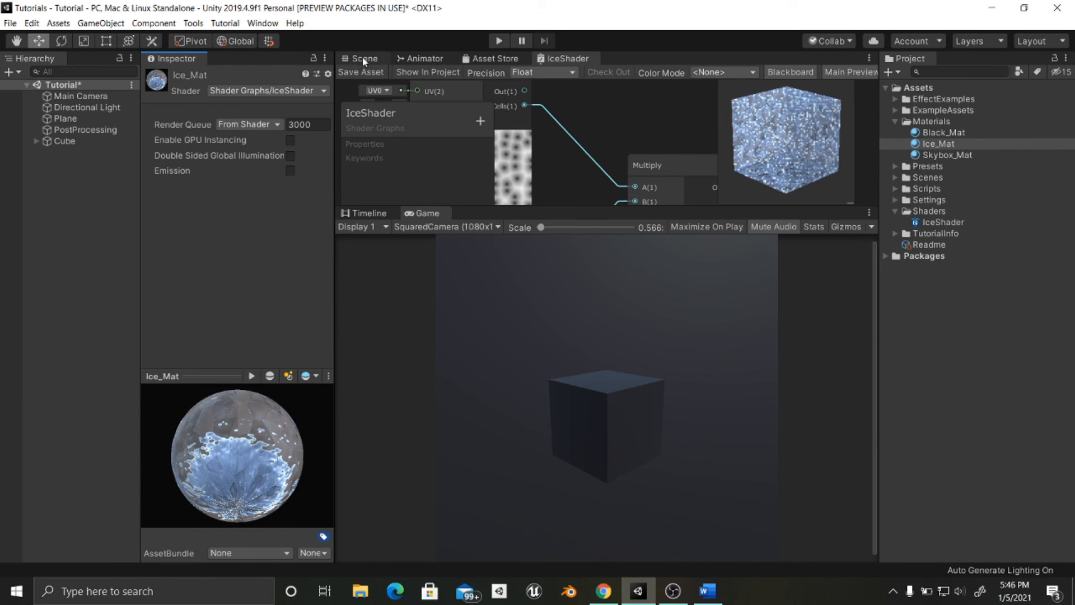
Put Ice_Mat on the scene cube and orbit the Scene view to check the translucent ice
click(363, 59)
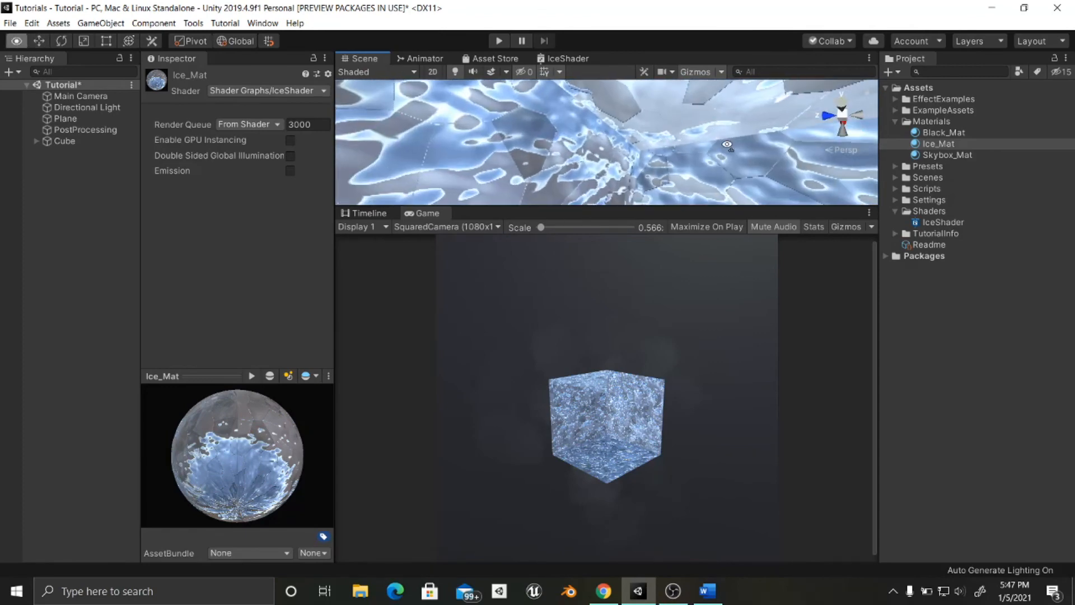
drag(727, 144, 607, 158)
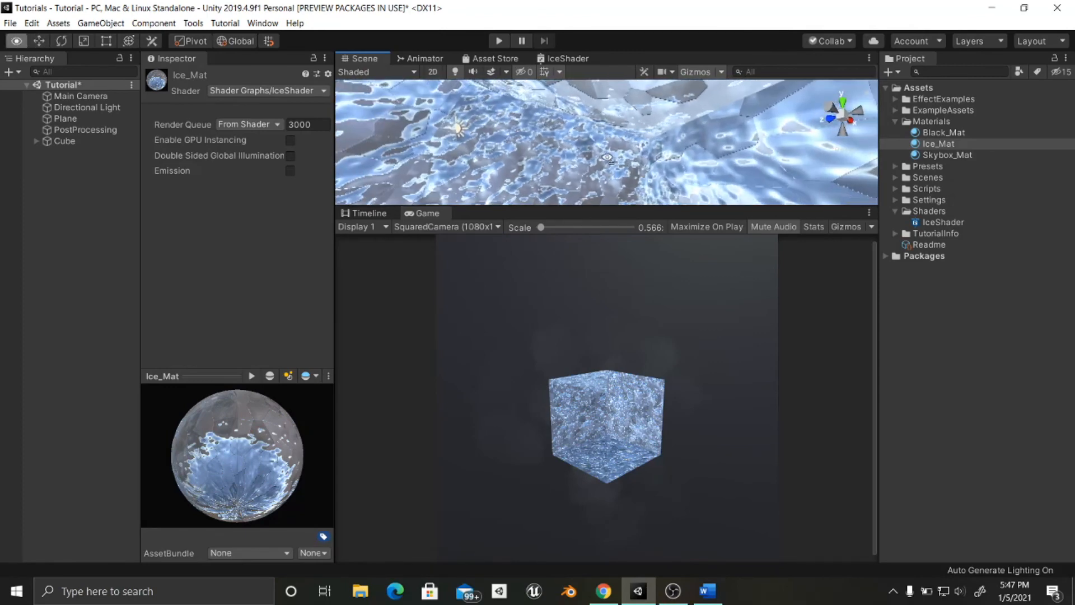